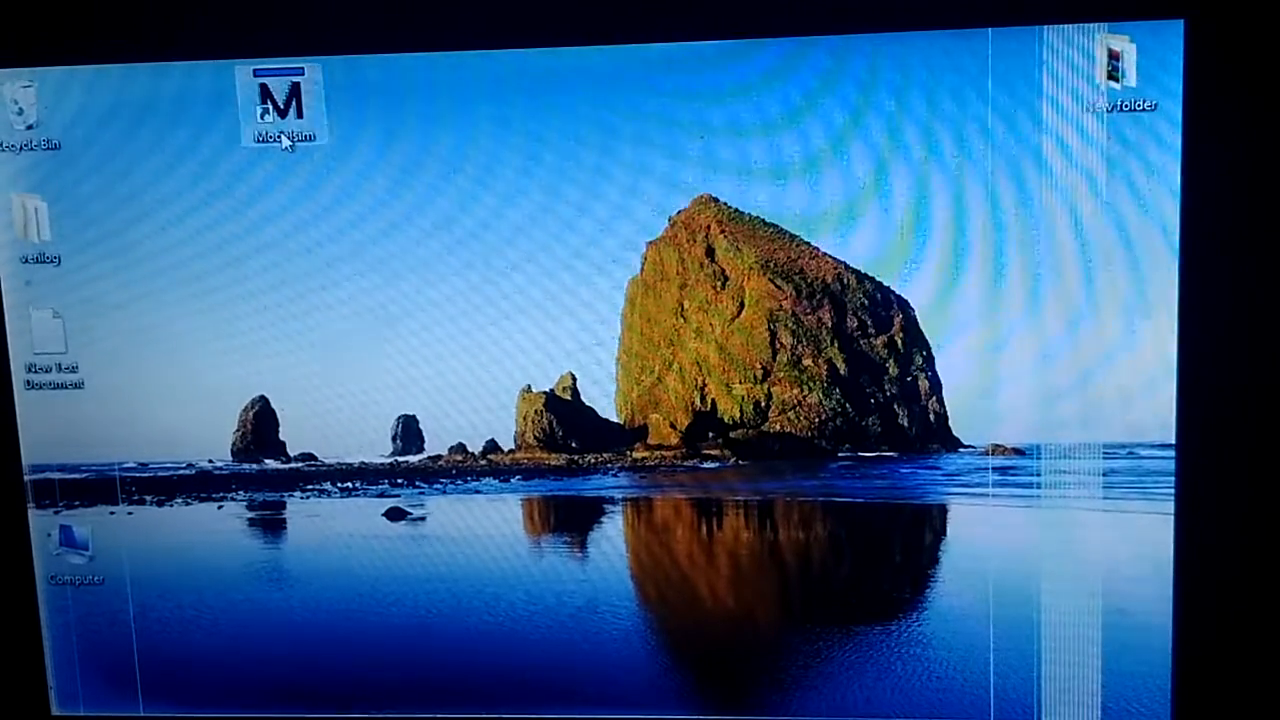
Launch ModelSim SE 6.5 from its desktop shortcut to reach the welcome window.
double_click(284, 104)
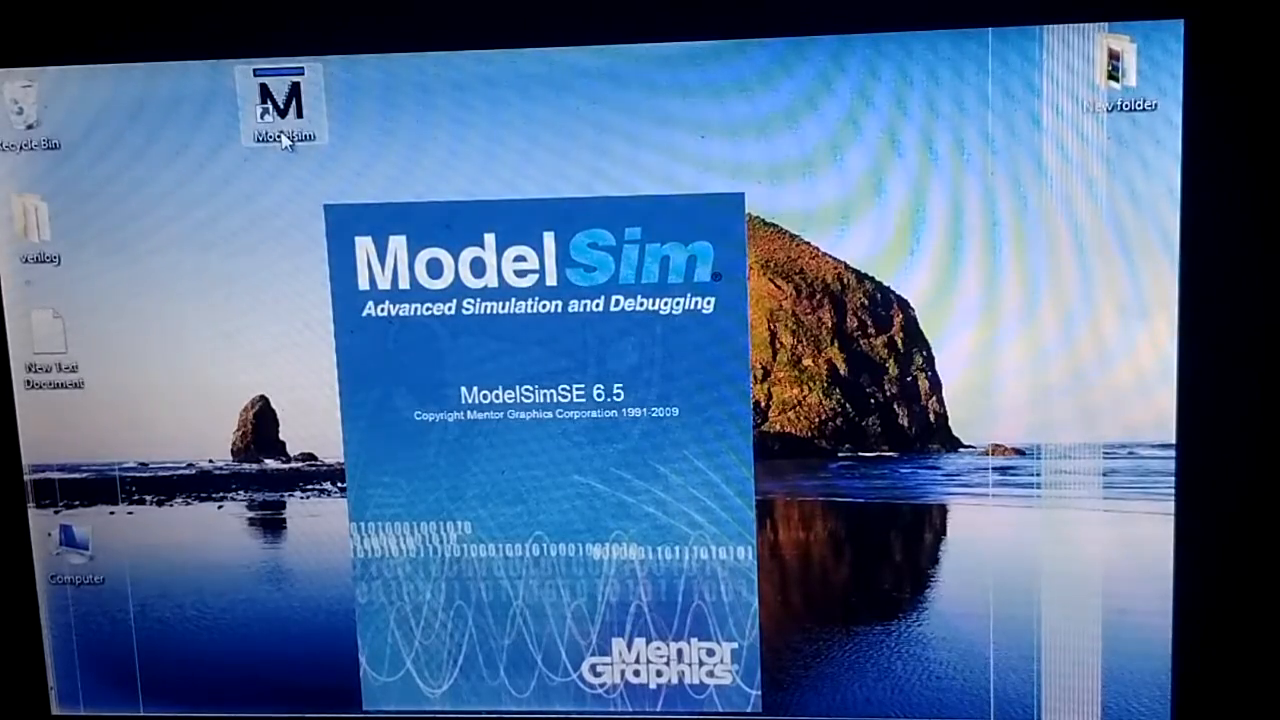
double_click(284, 108)
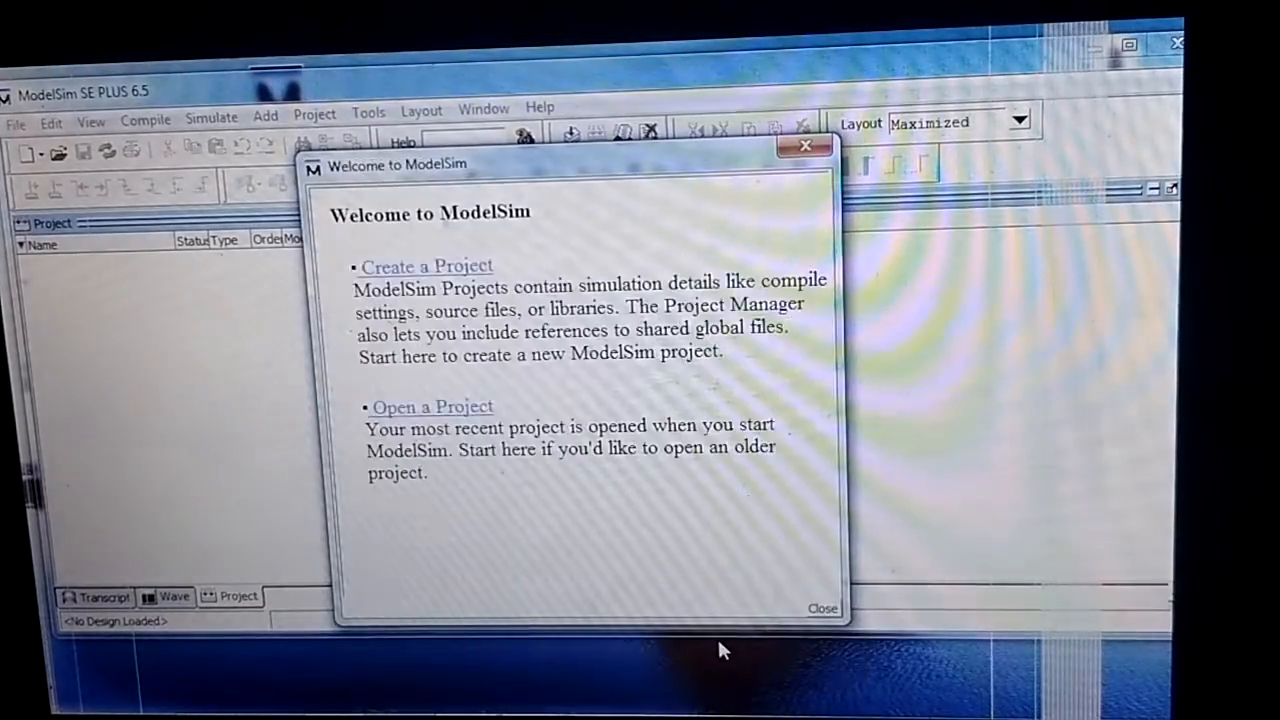
Create a new project named half_subtractor.
left_click(428, 264)
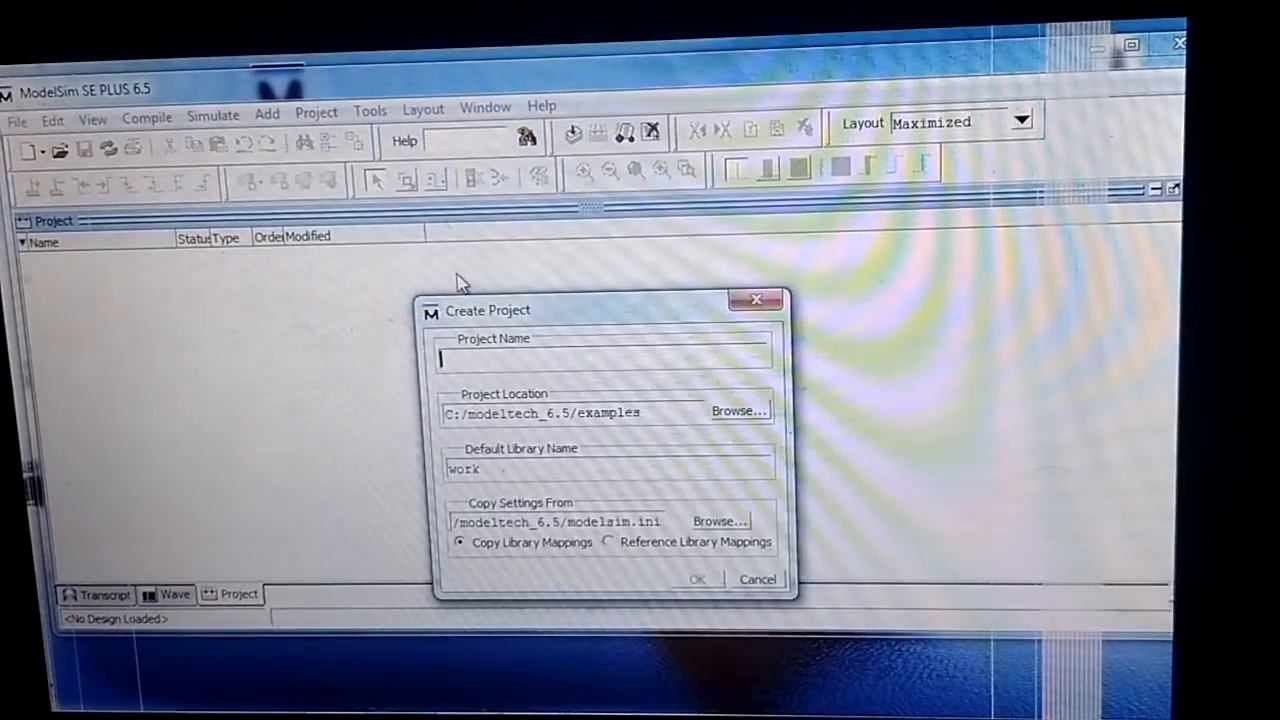
type("half_subtract")
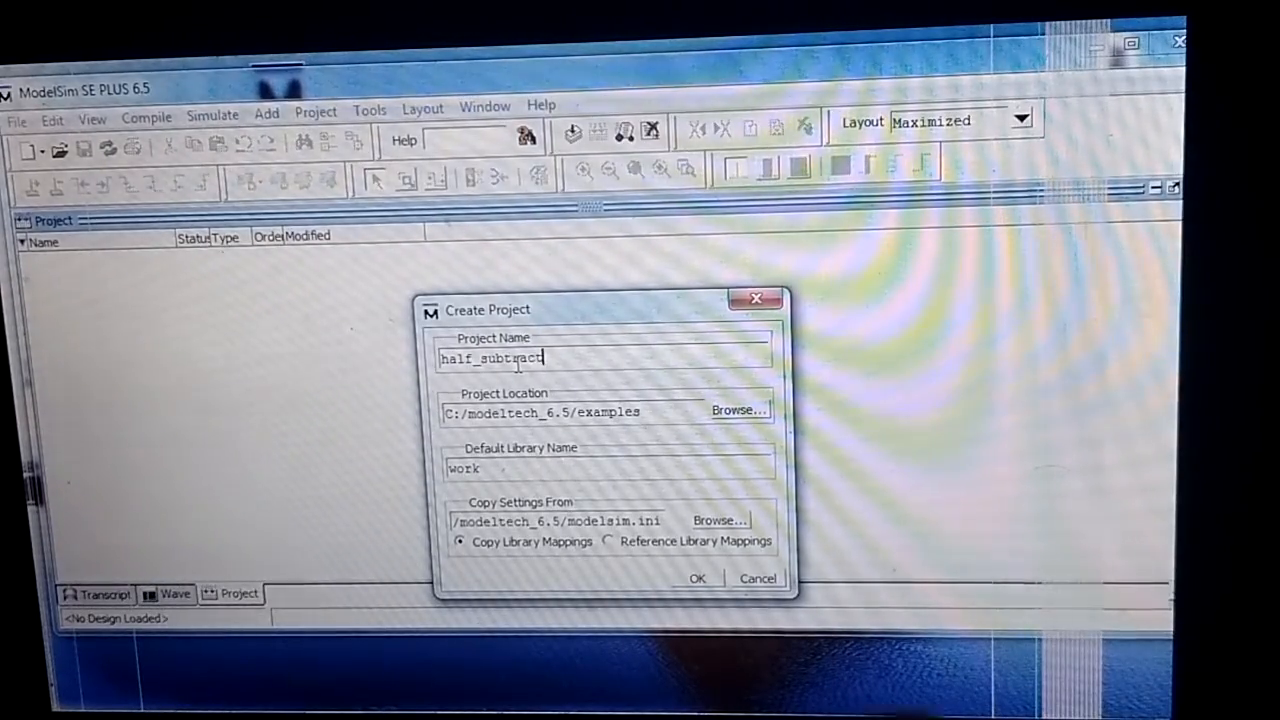
type("or")
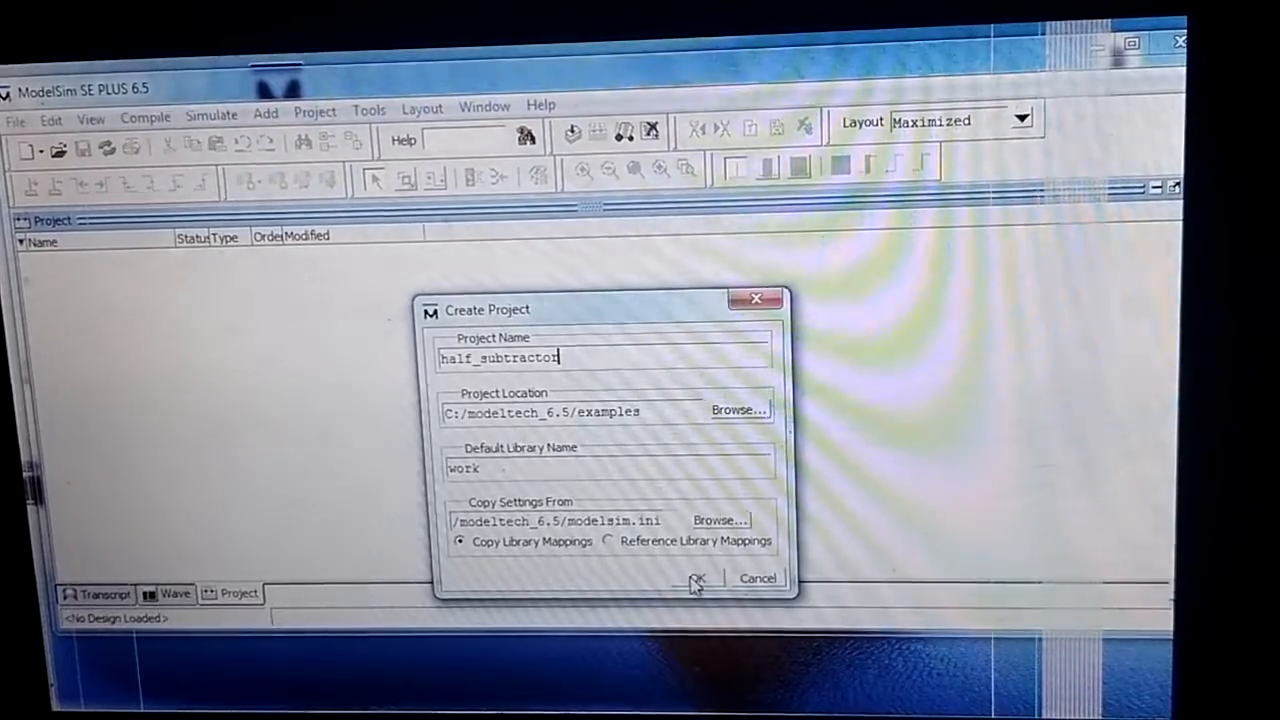
left_click(696, 578)
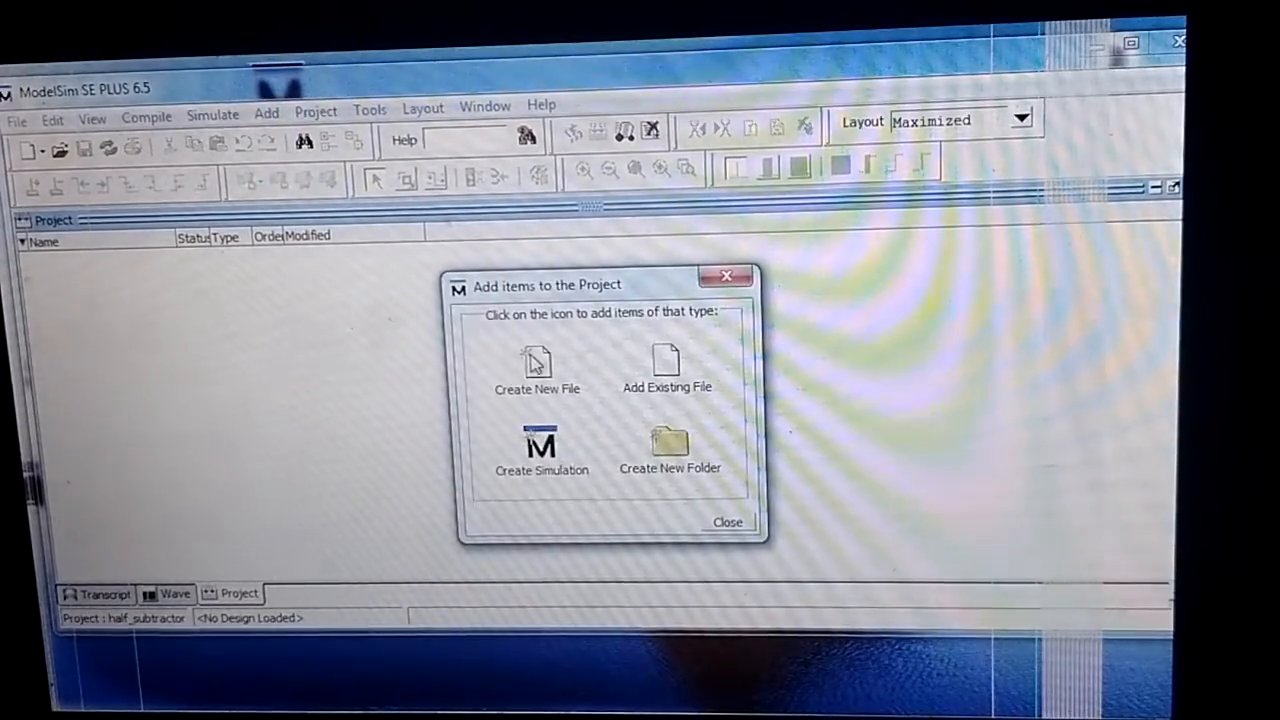
Add a new Verilog source file named half_subtractor to the project.
left_click(536, 364)
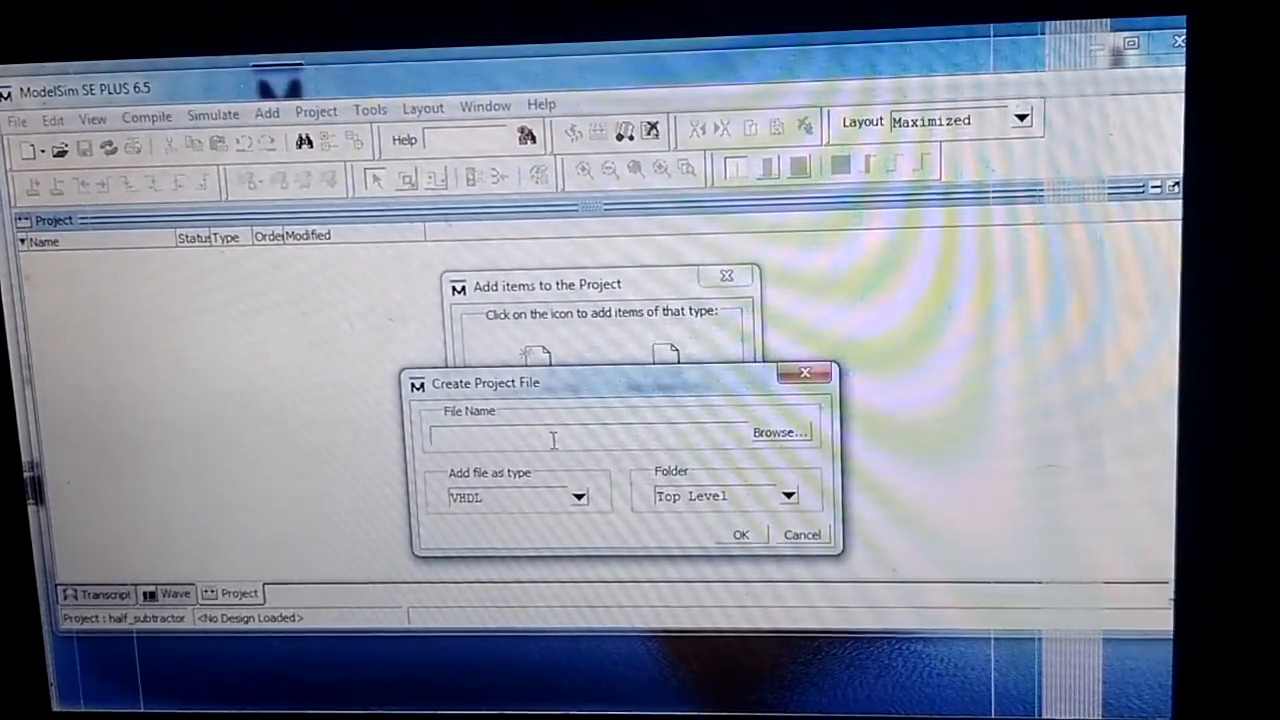
type("half_subtrac")
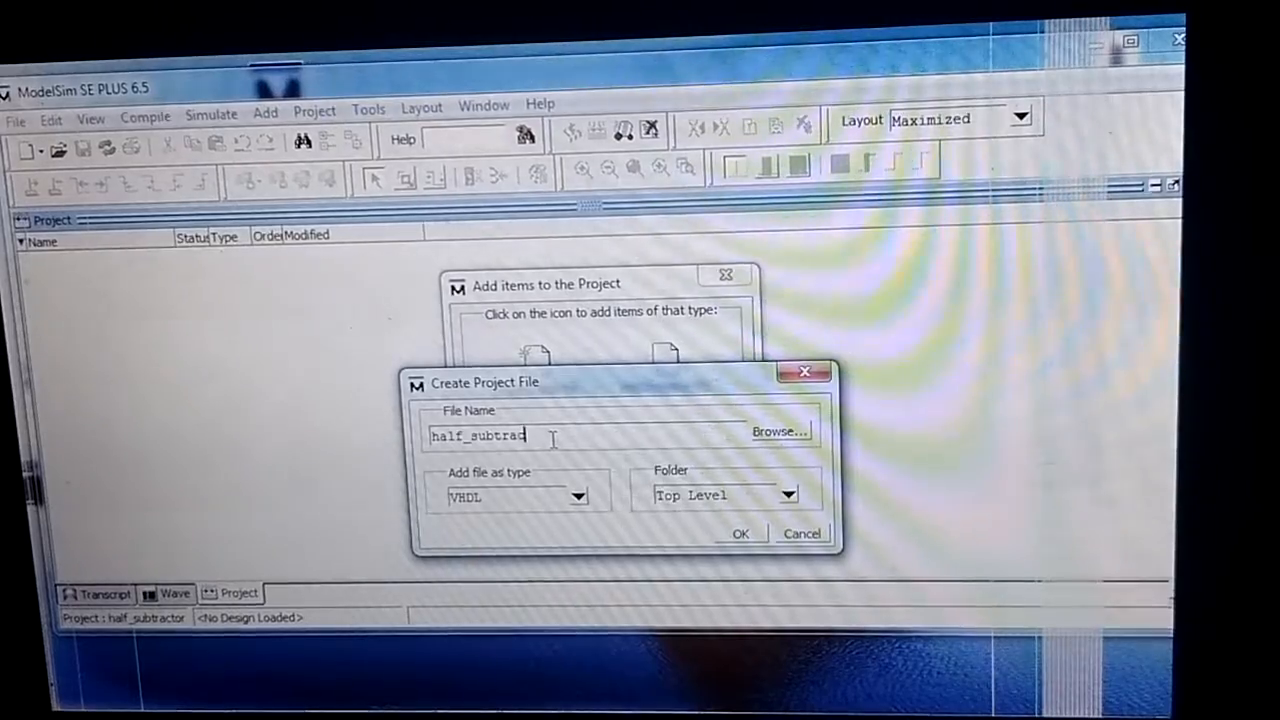
type("tor")
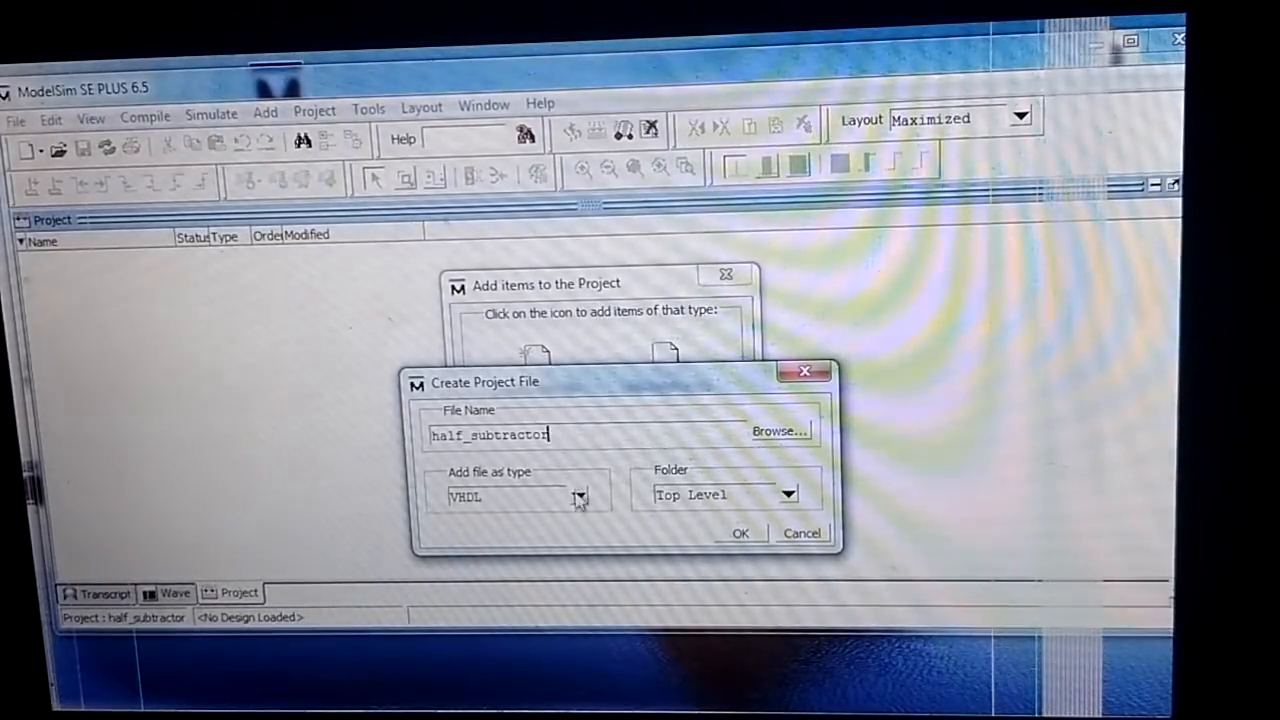
left_click(578, 496)
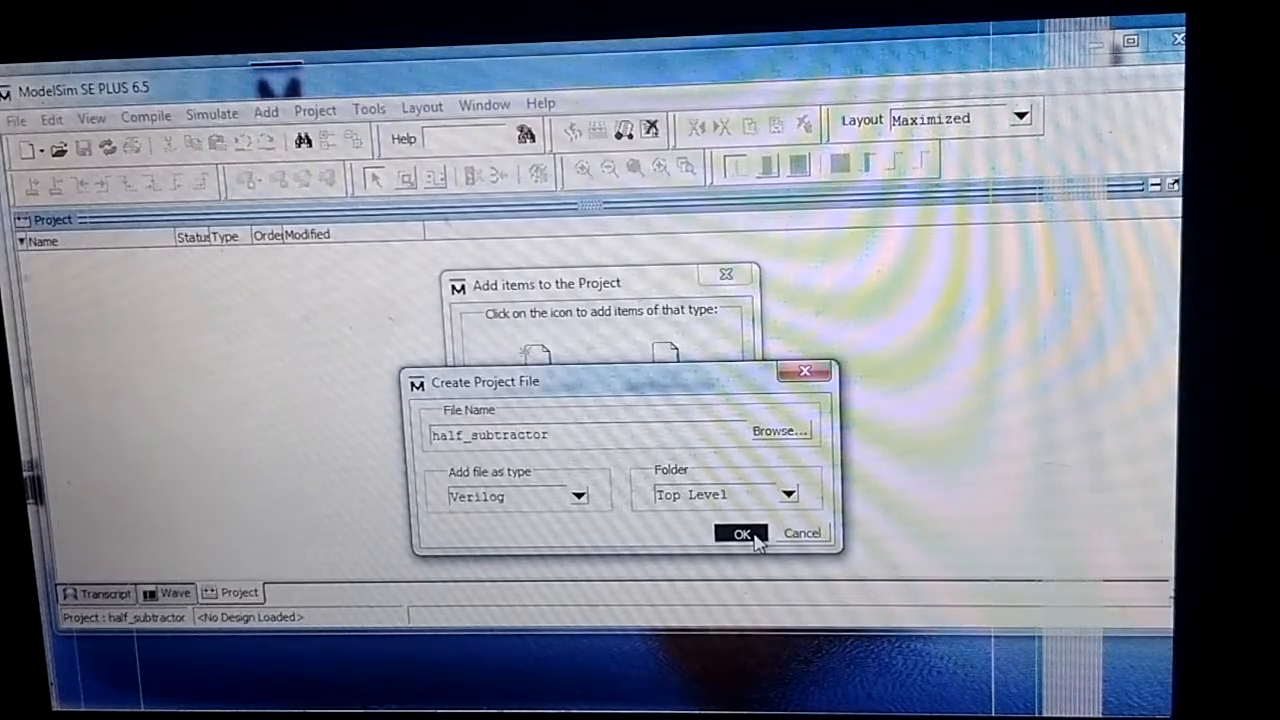
left_click(740, 532)
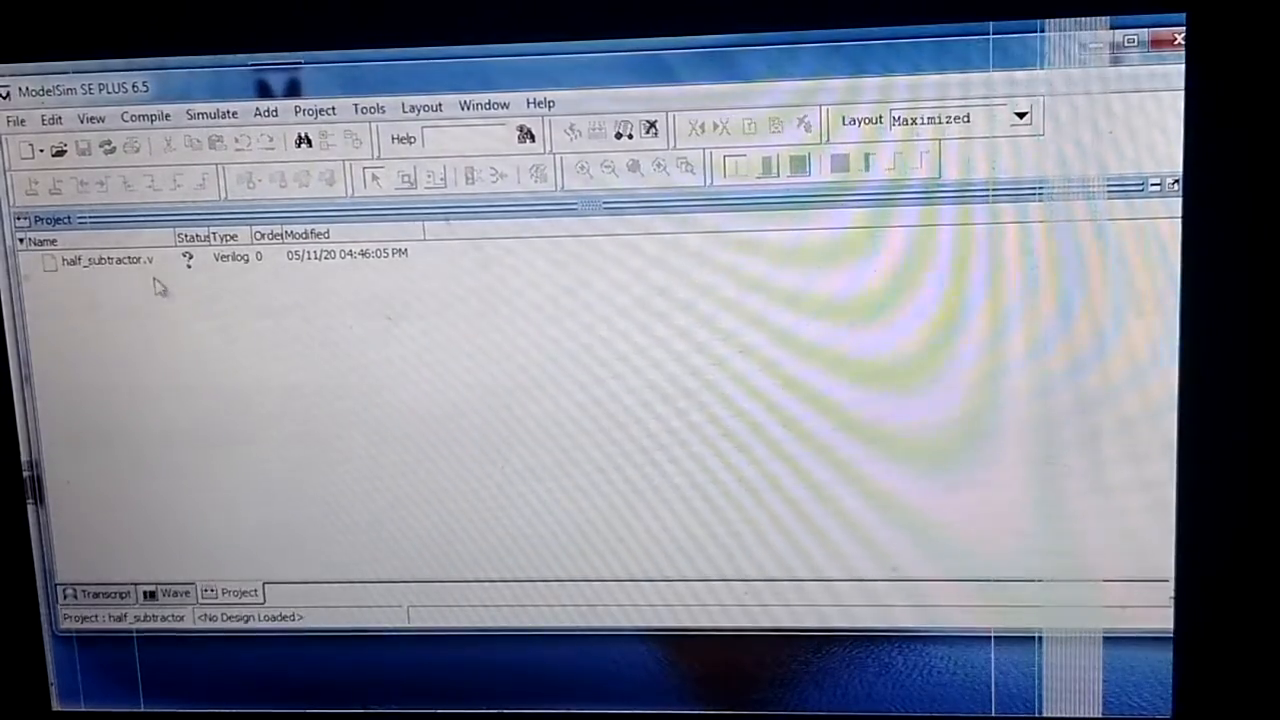
Write module half_subtractor(a, b, diff, borrow) with diff = a ^ b and borrow = (~a) & b.
left_click(104, 260)
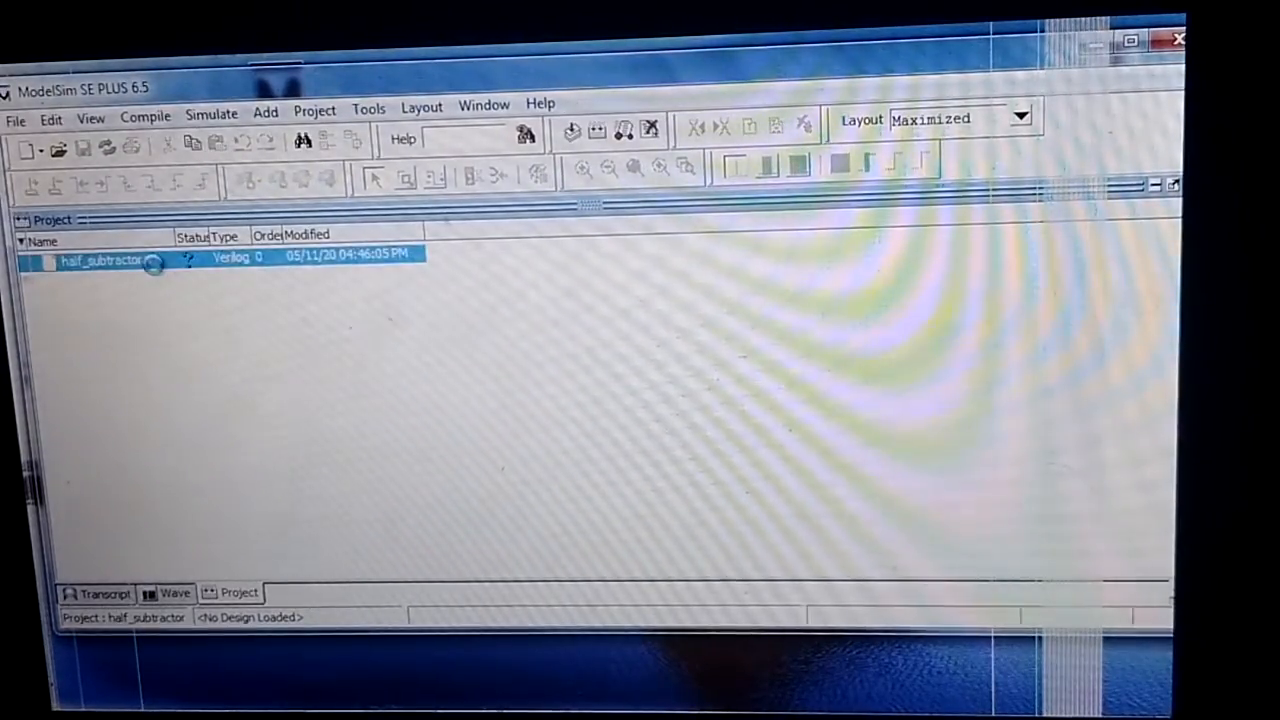
double_click(100, 260)
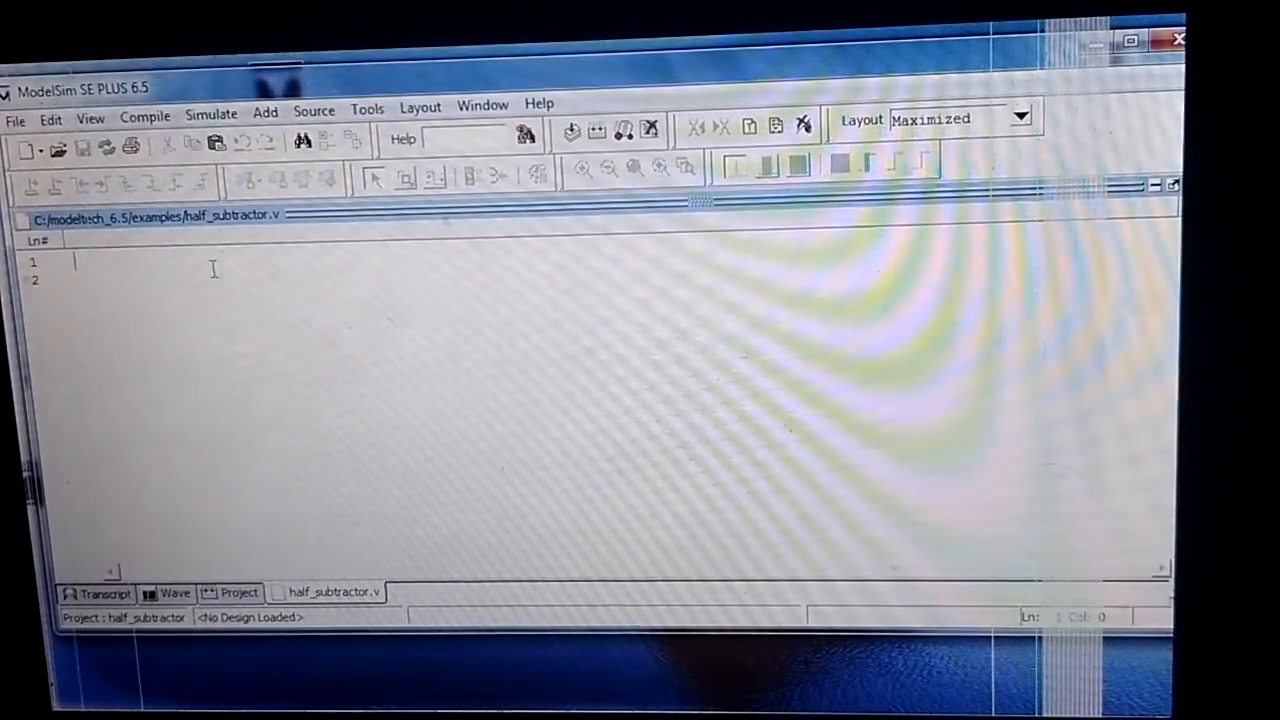
type("module half_subtractor ( a ,b ,diff ,borrow );")
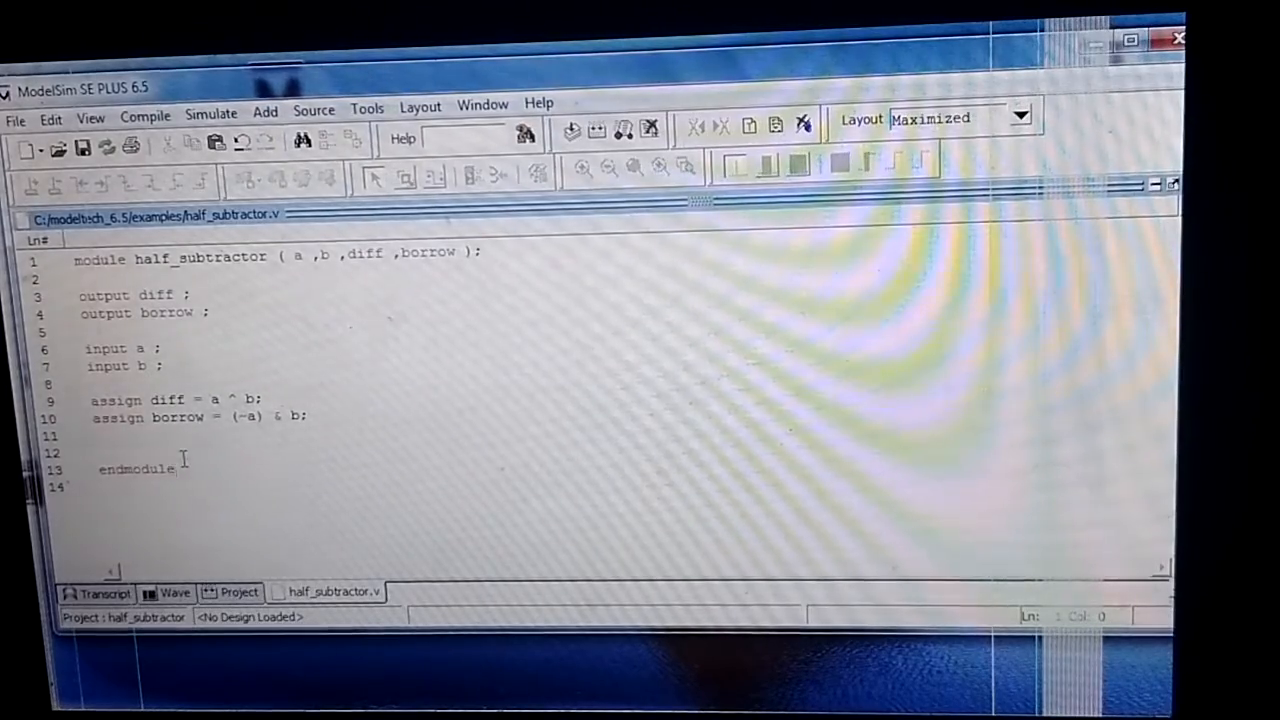
type(";")
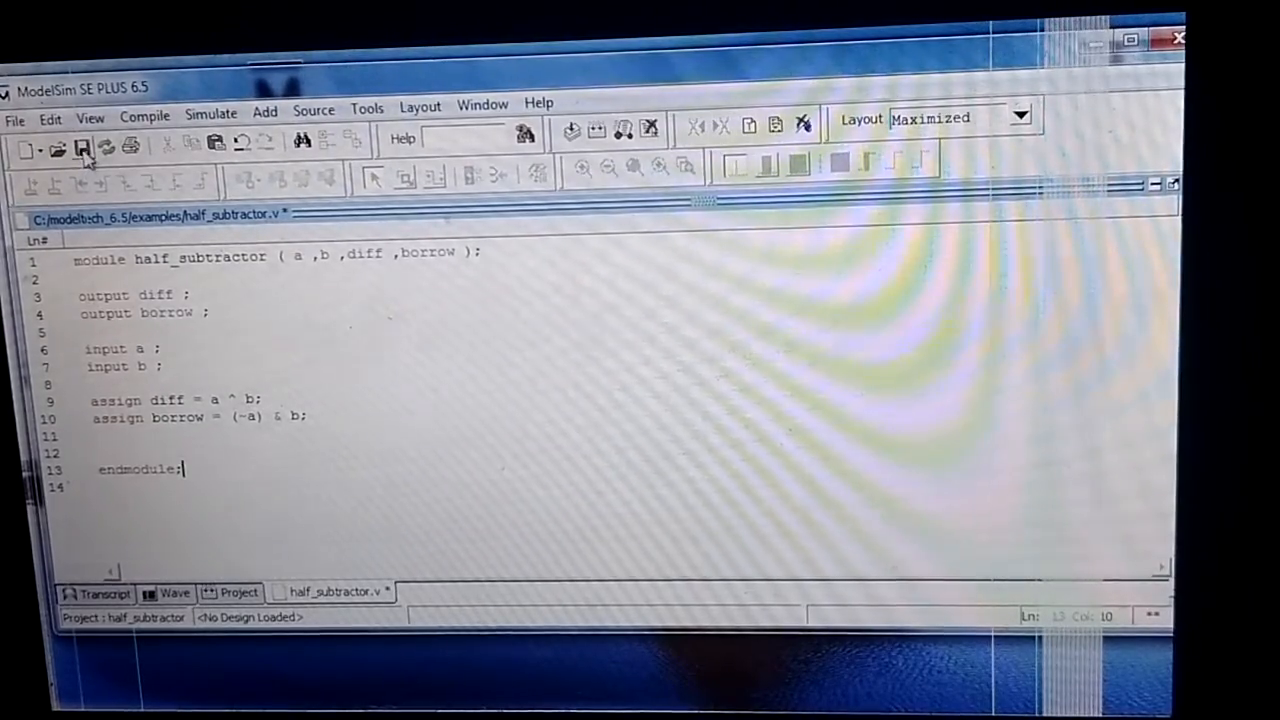
Save and compile half_subtractor.v, switching to the NoDesign window layout.
left_click(84, 148)
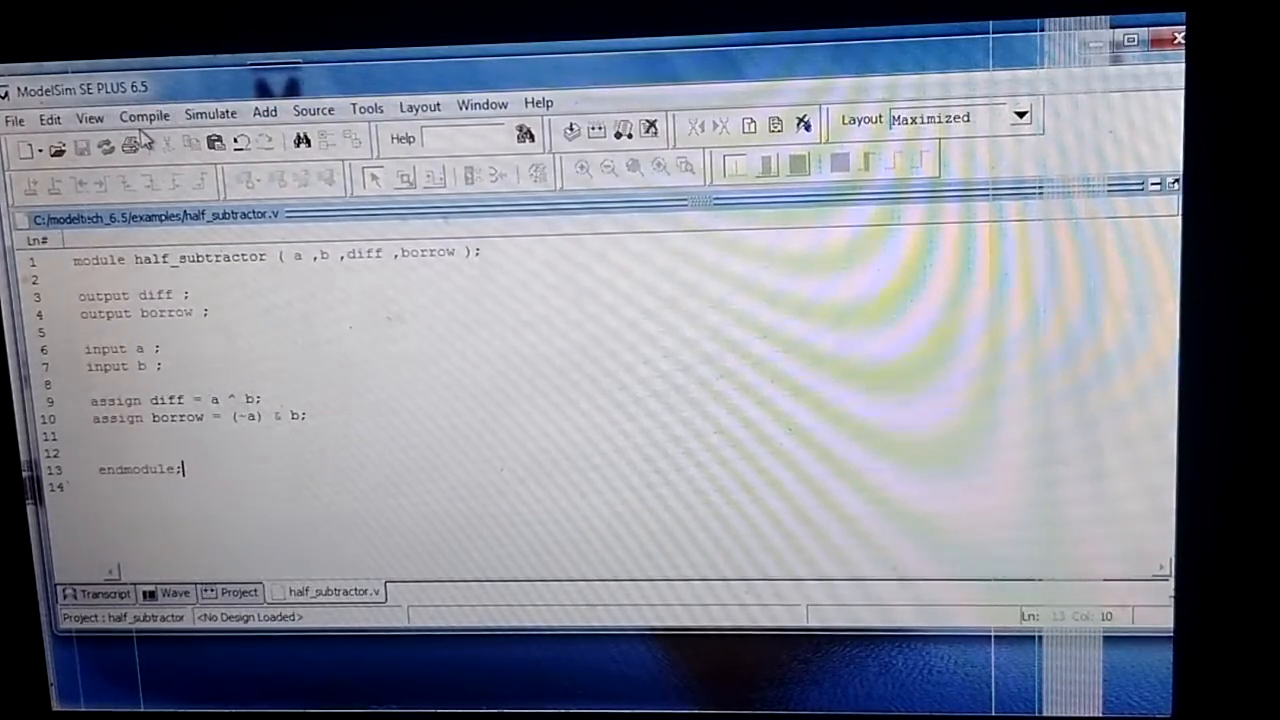
left_click(144, 114)
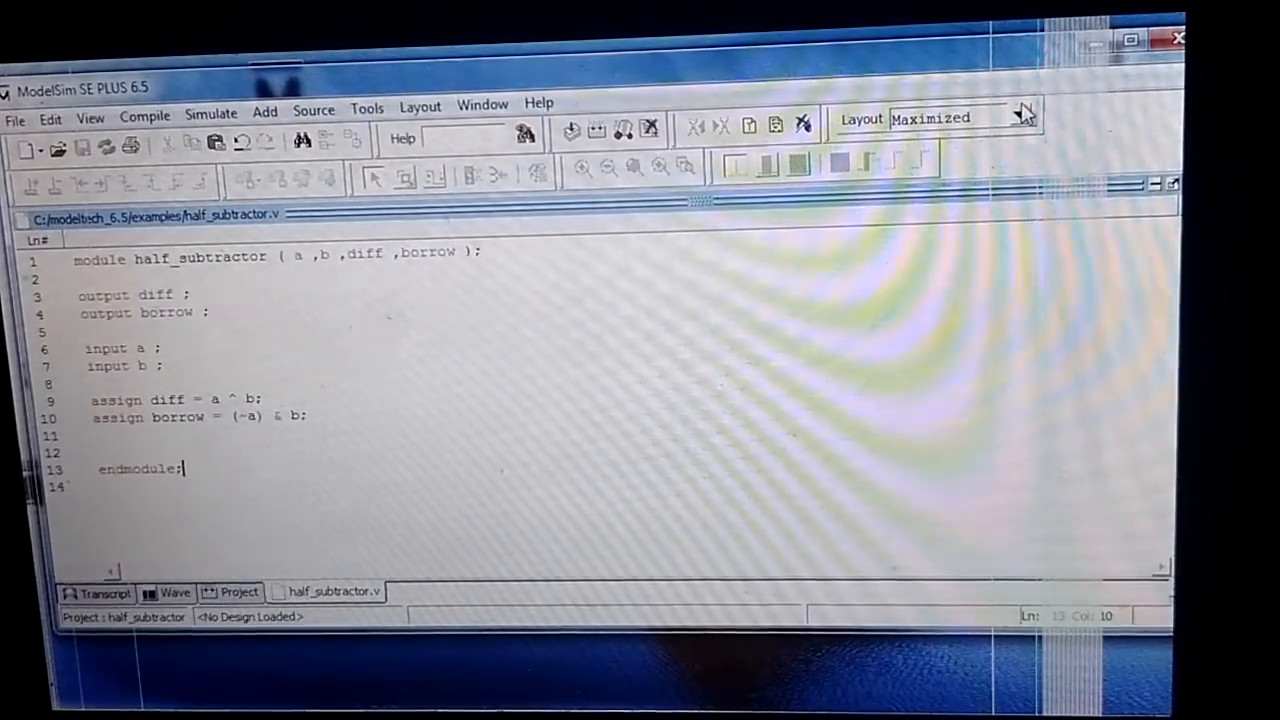
left_click(1022, 114)
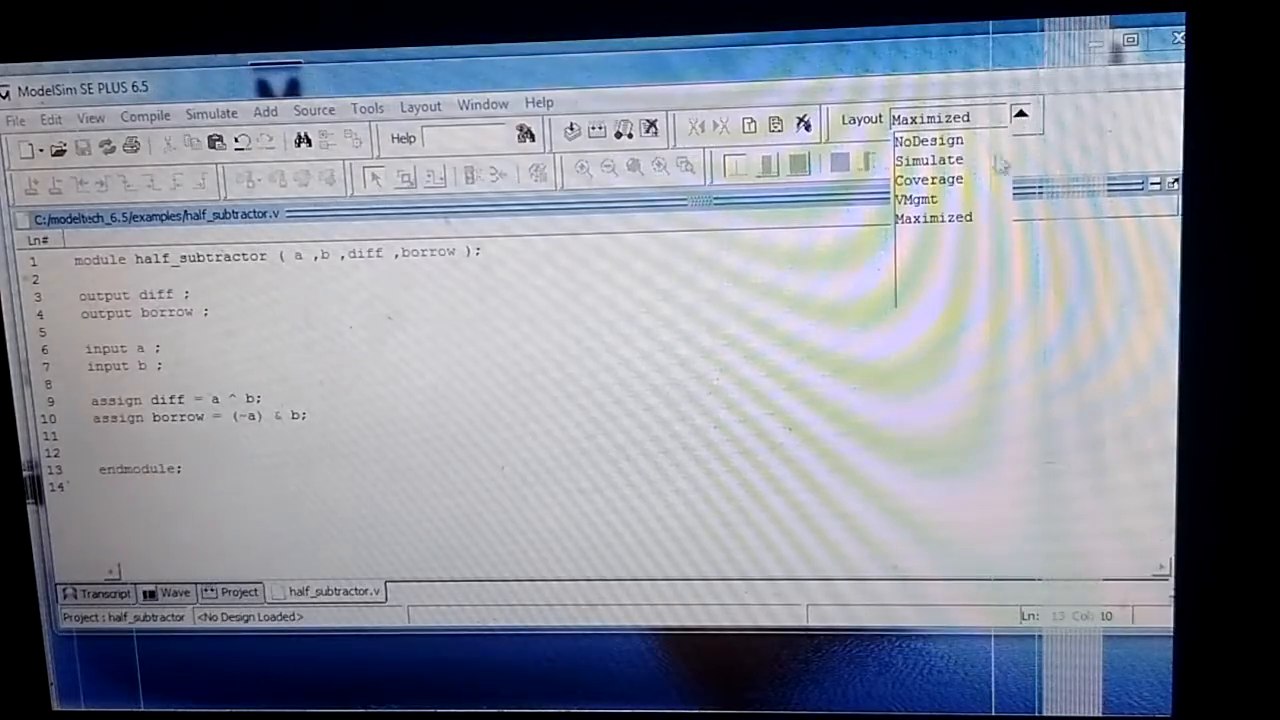
left_click(928, 140)
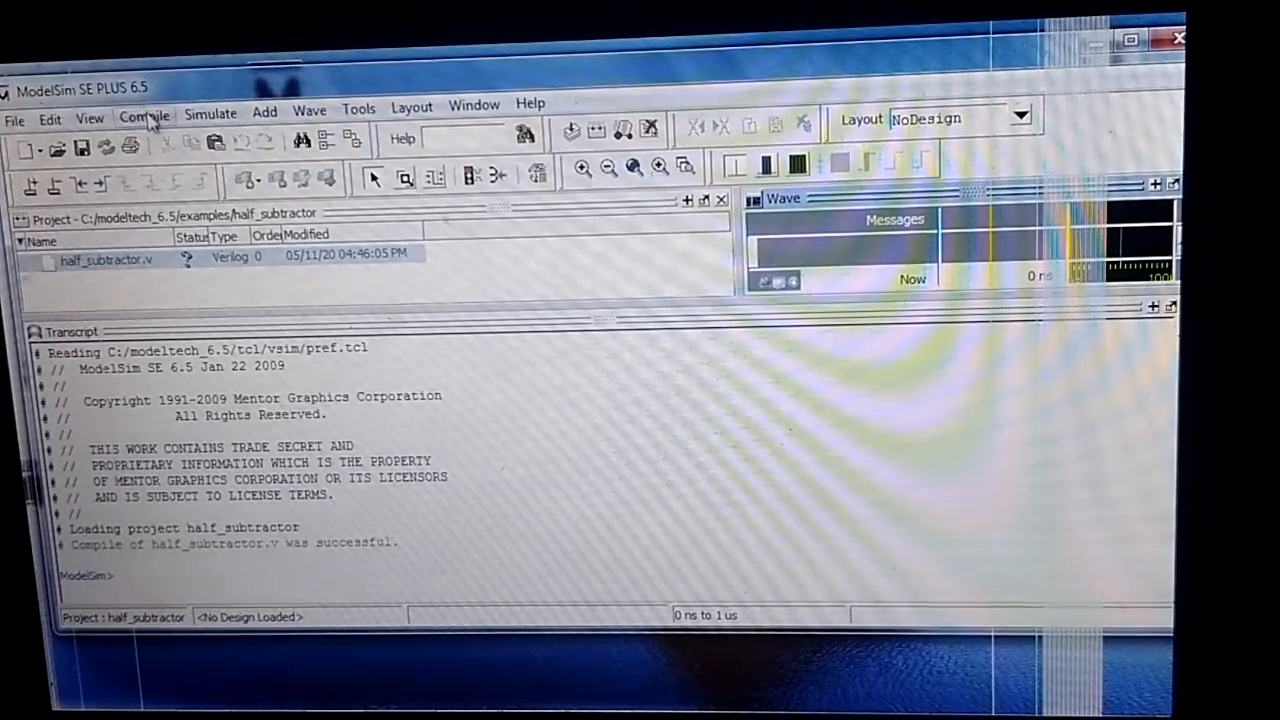
Recompile and update half_subtractor.v so the project shows it as compiled.
left_click(144, 114)
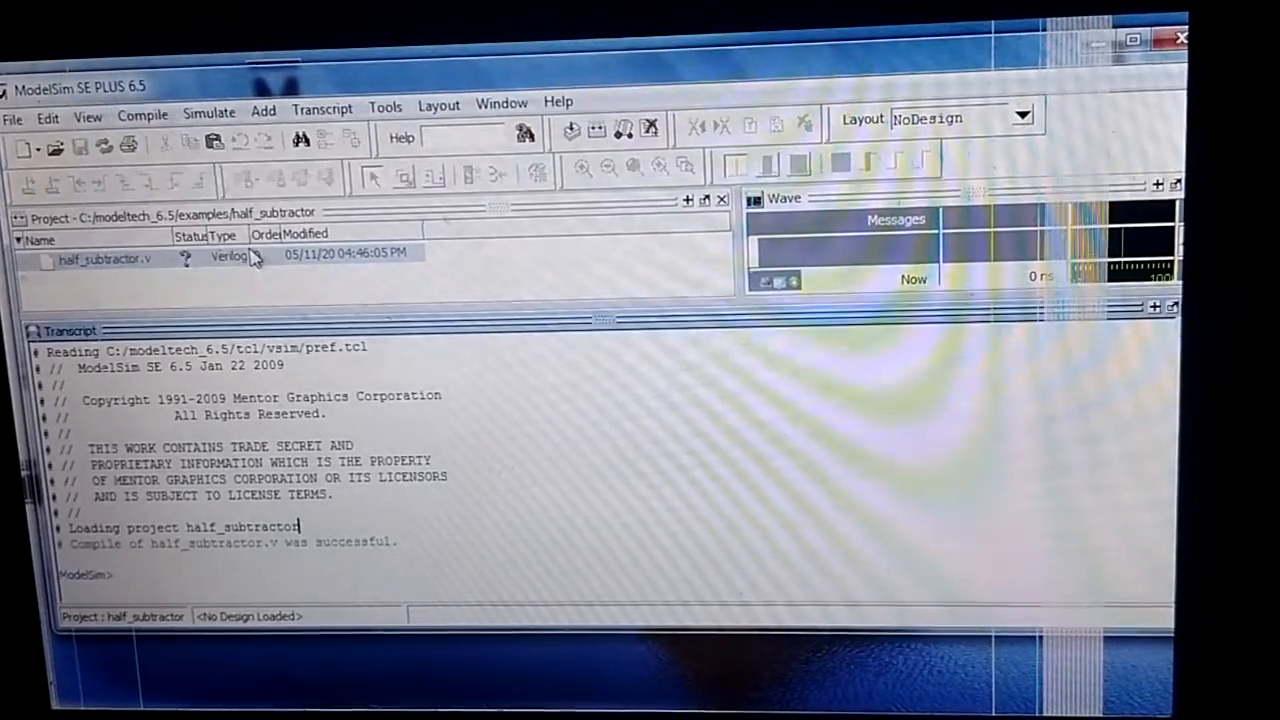
right_click(104, 256)
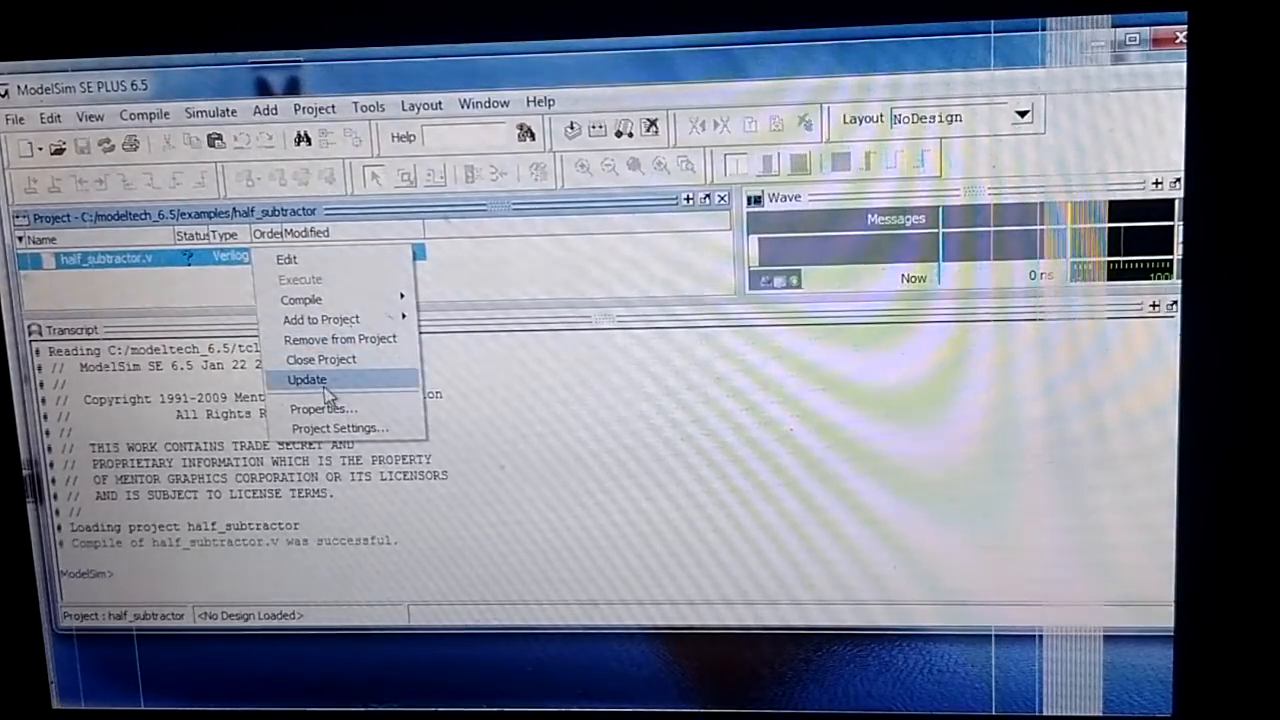
left_click(308, 380)
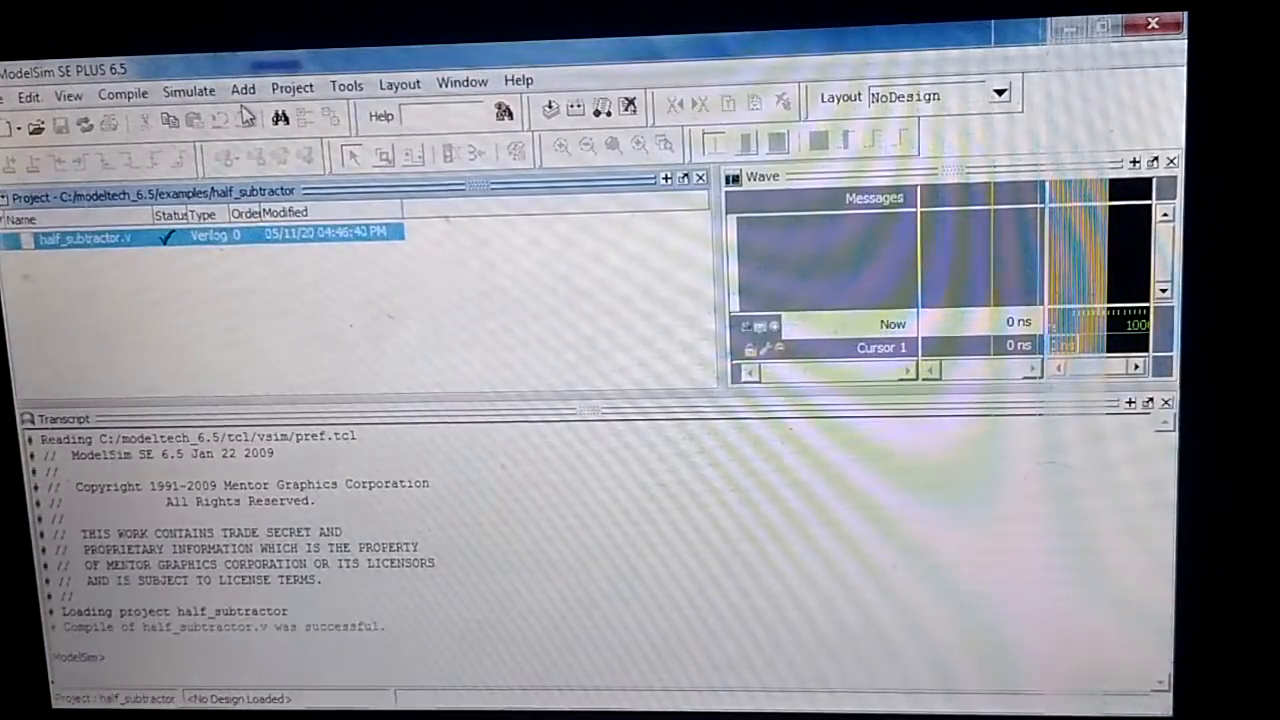
Start a simulation of work.half_subtractor chosen from the work library.
left_click(188, 80)
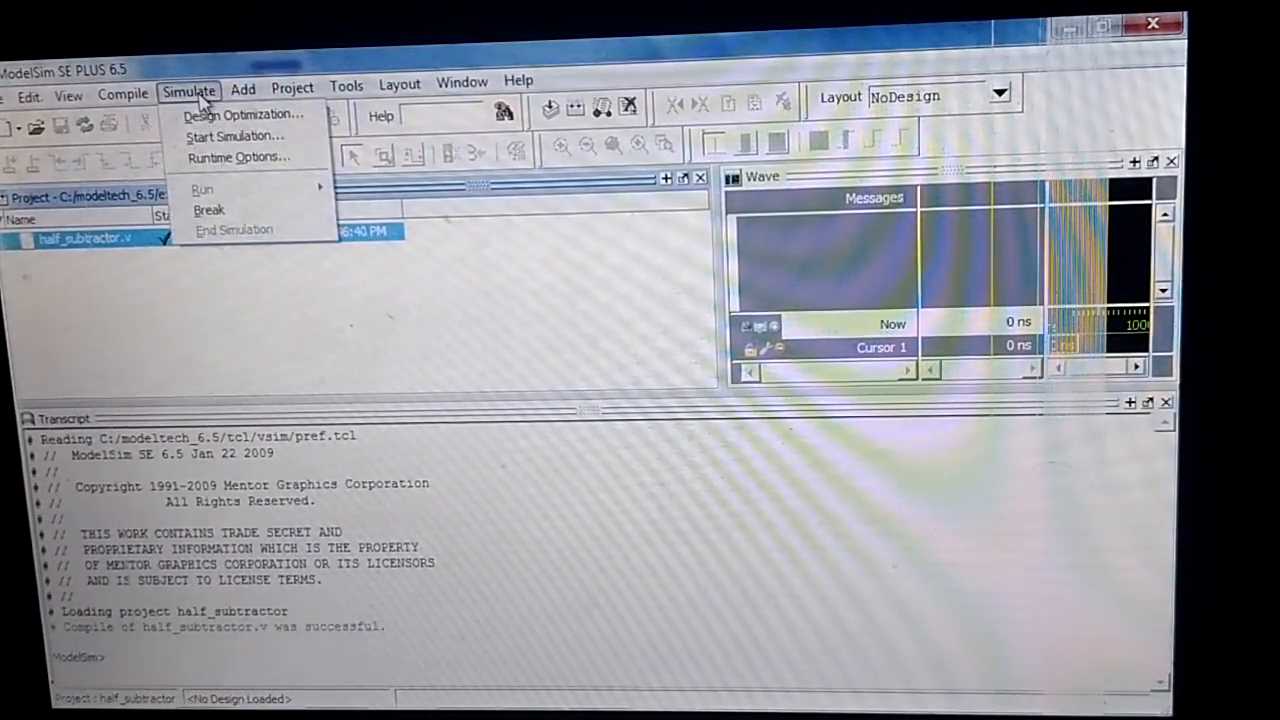
left_click(234, 136)
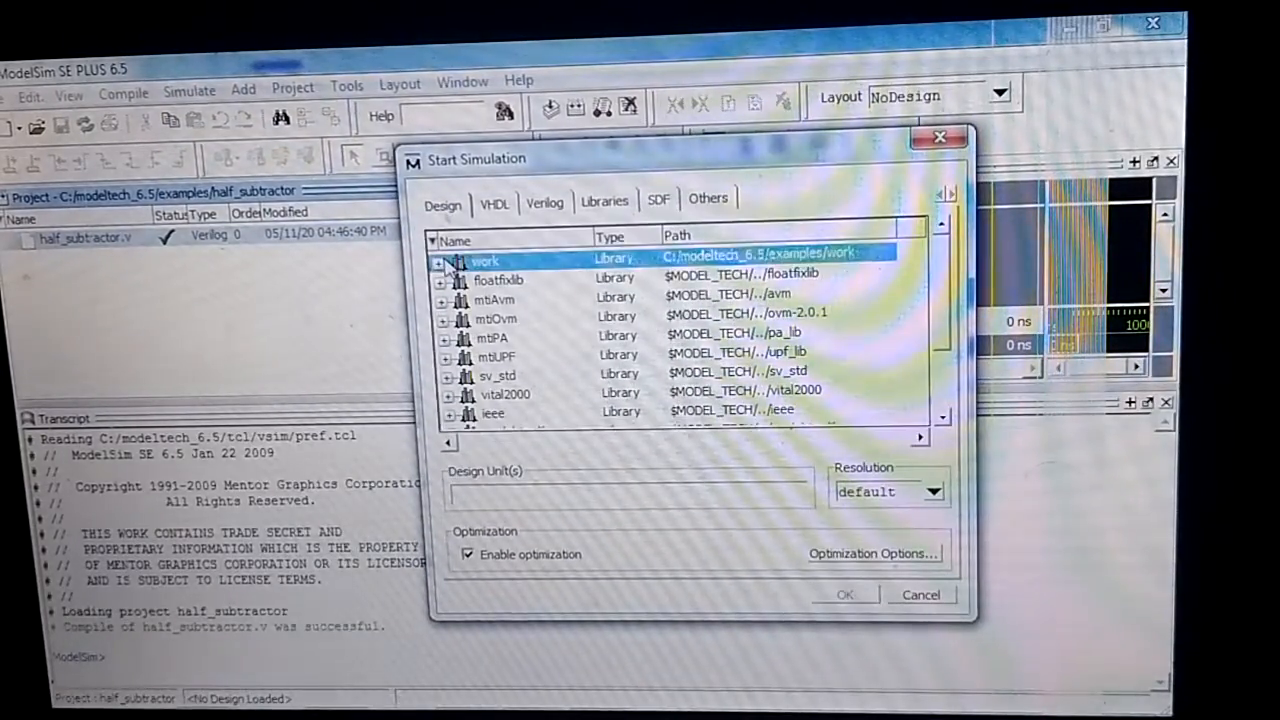
left_click(438, 260)
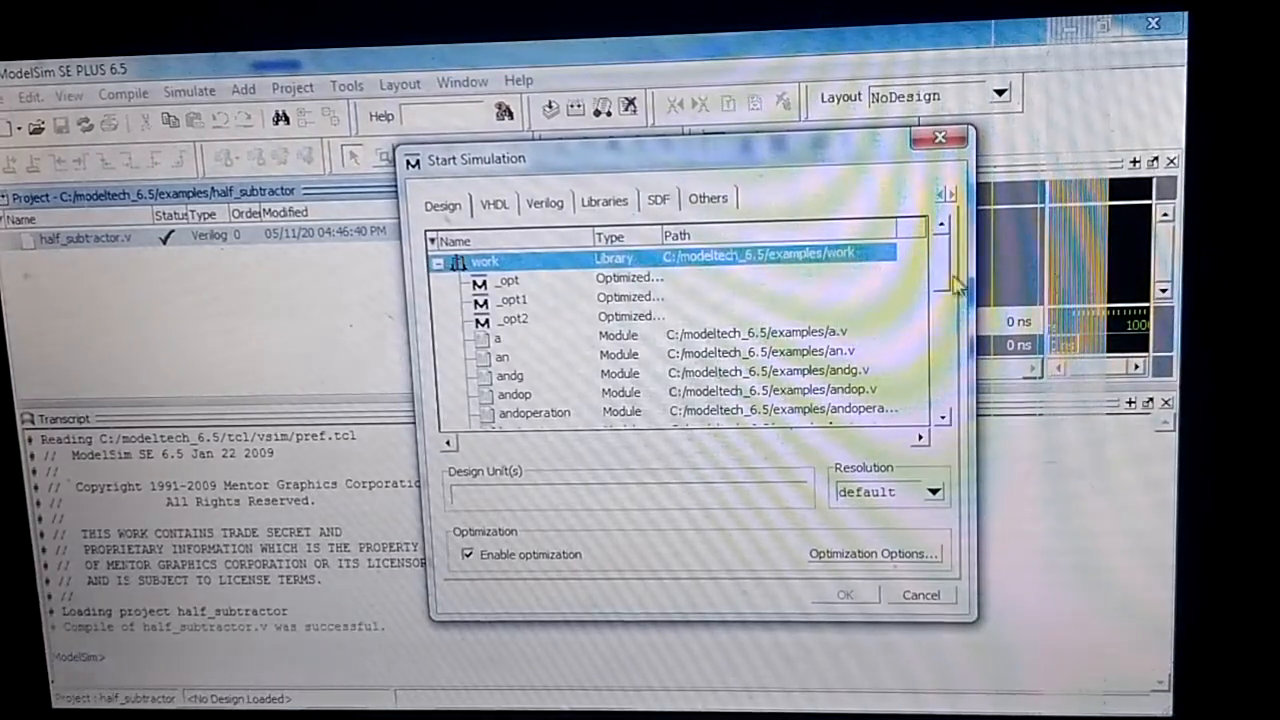
scroll("down", 3)
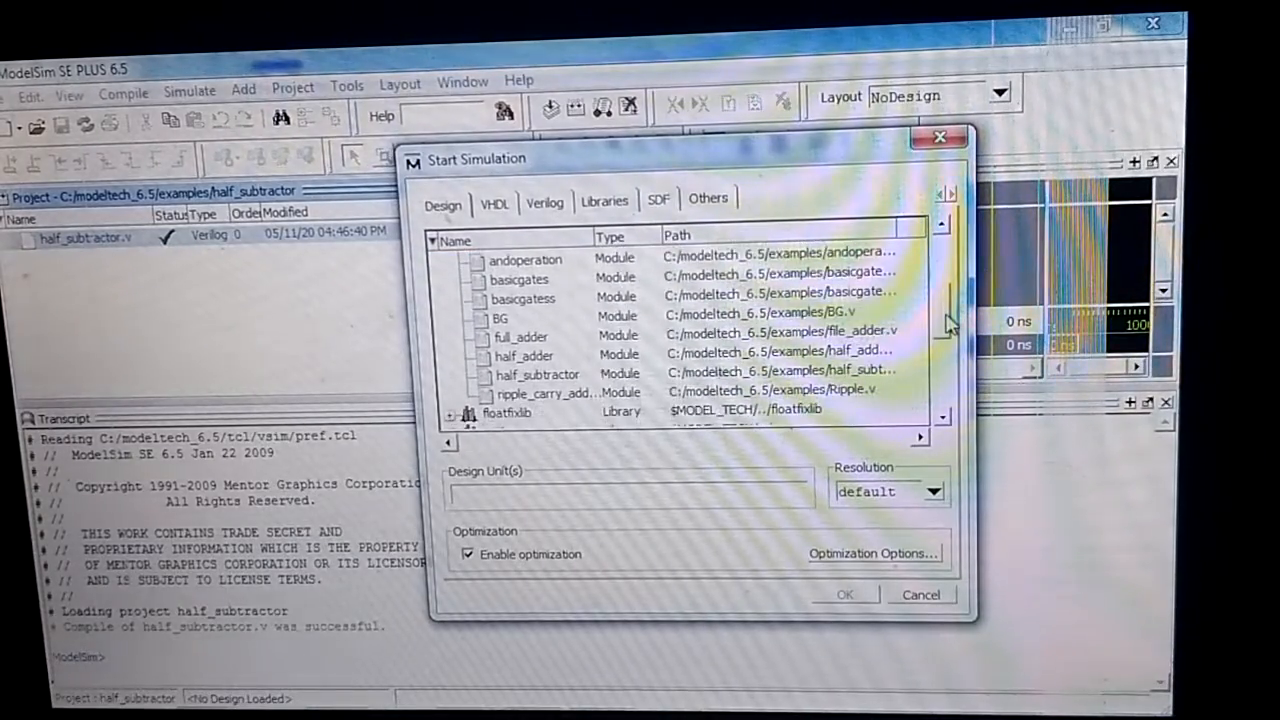
left_click(536, 374)
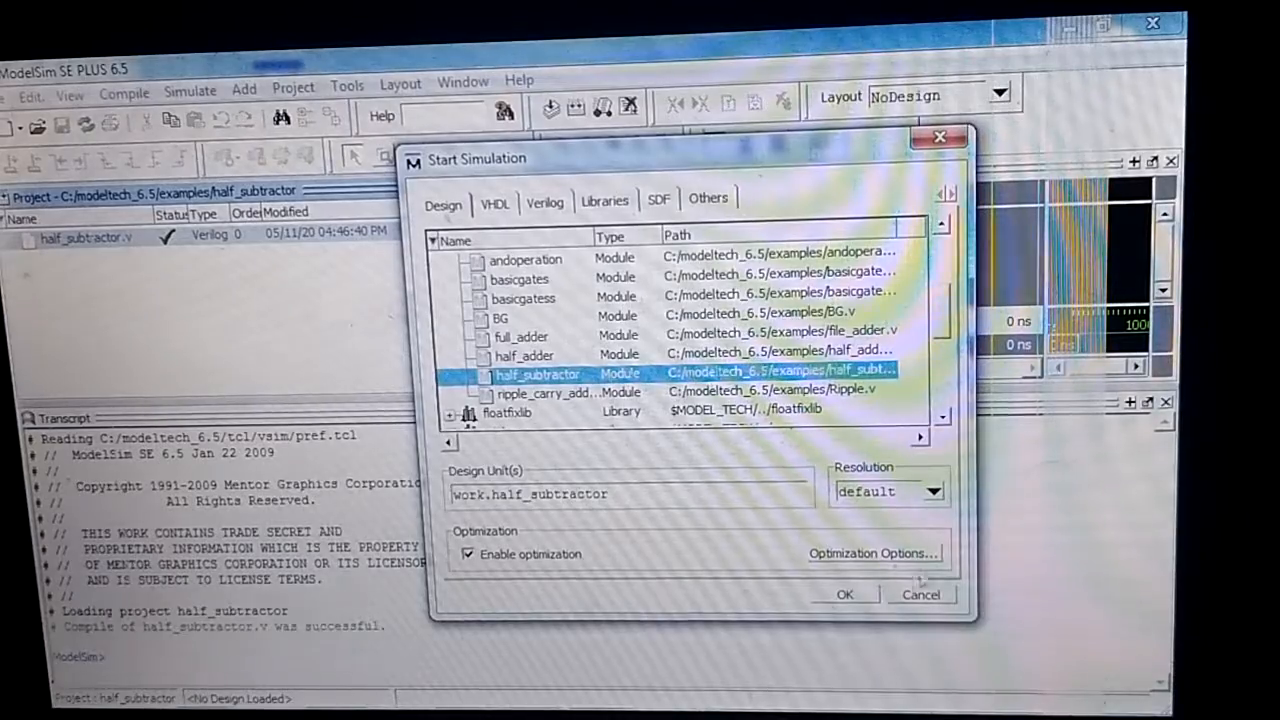
left_click(844, 594)
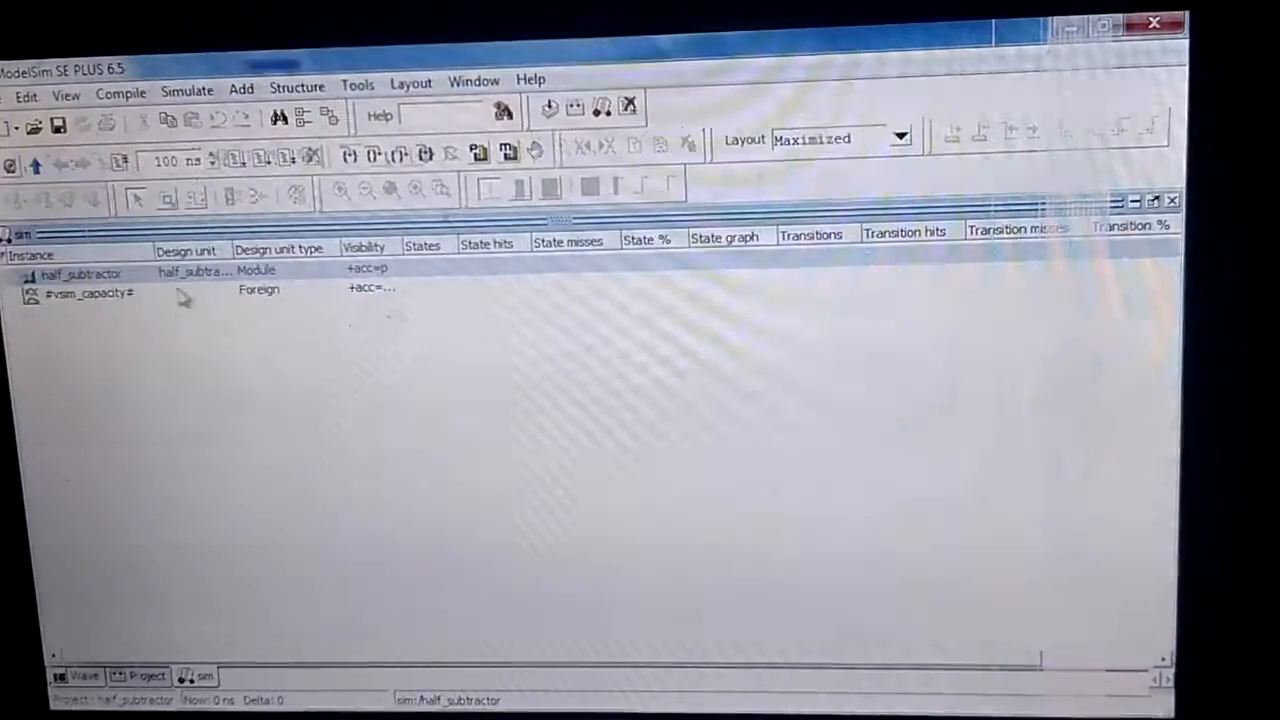
Add all half_subtractor signals to the wave window and force input a.
right_click(82, 272)
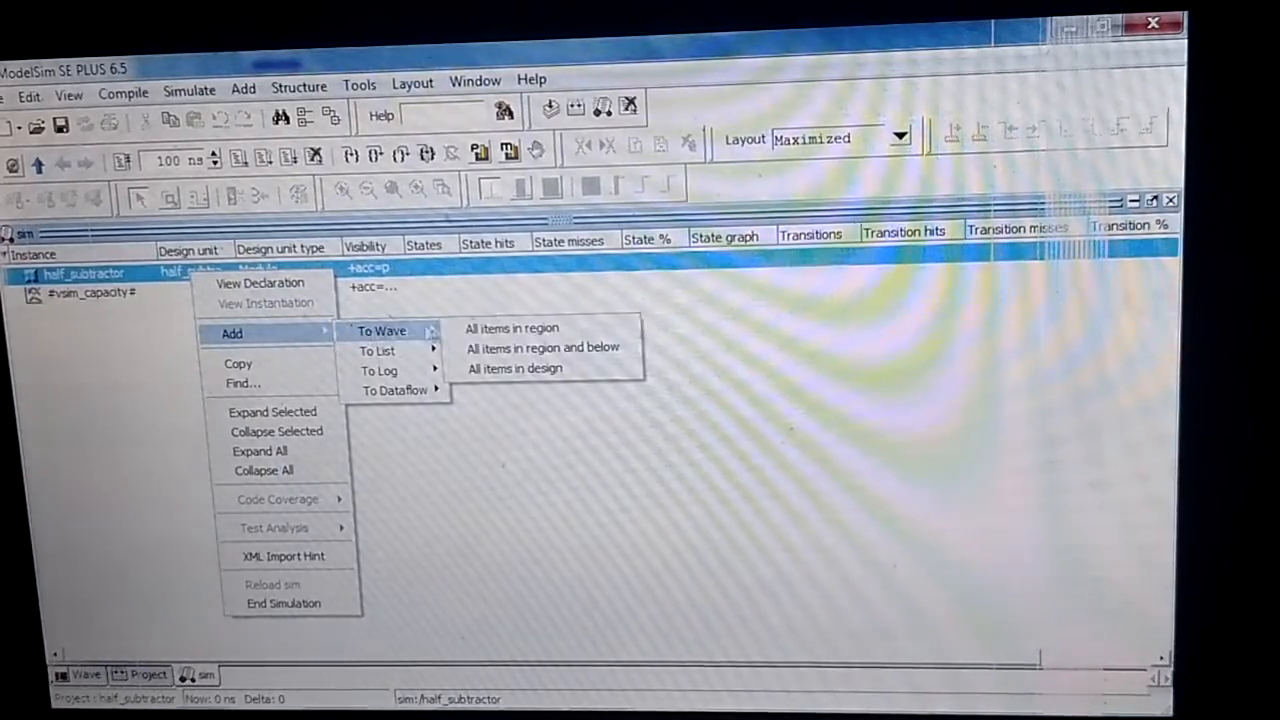
left_click(512, 328)
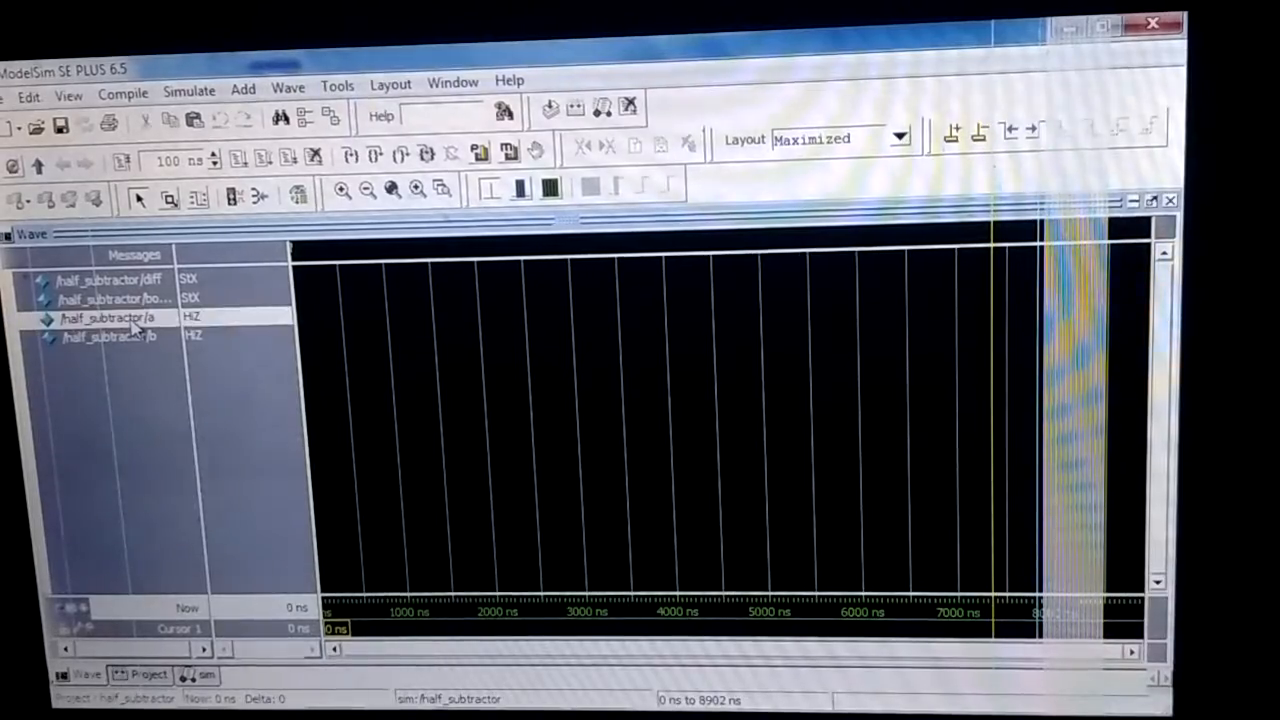
right_click(110, 318)
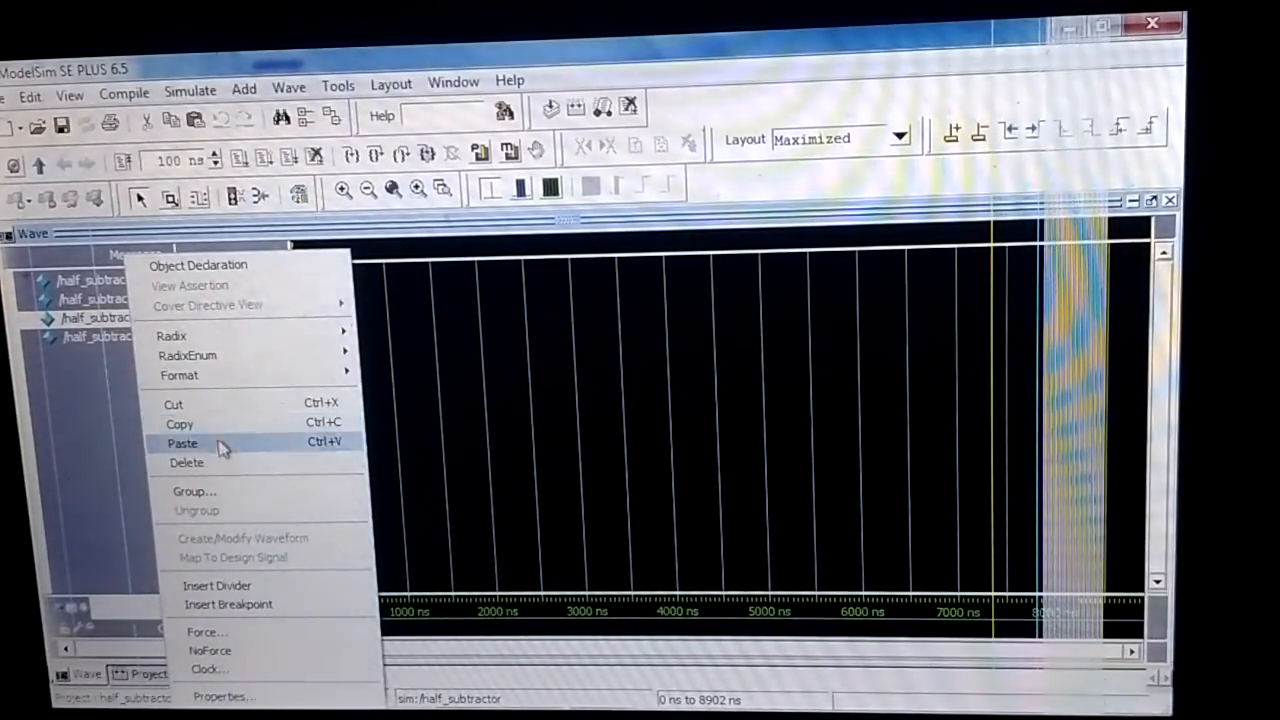
mouse_move(188, 356)
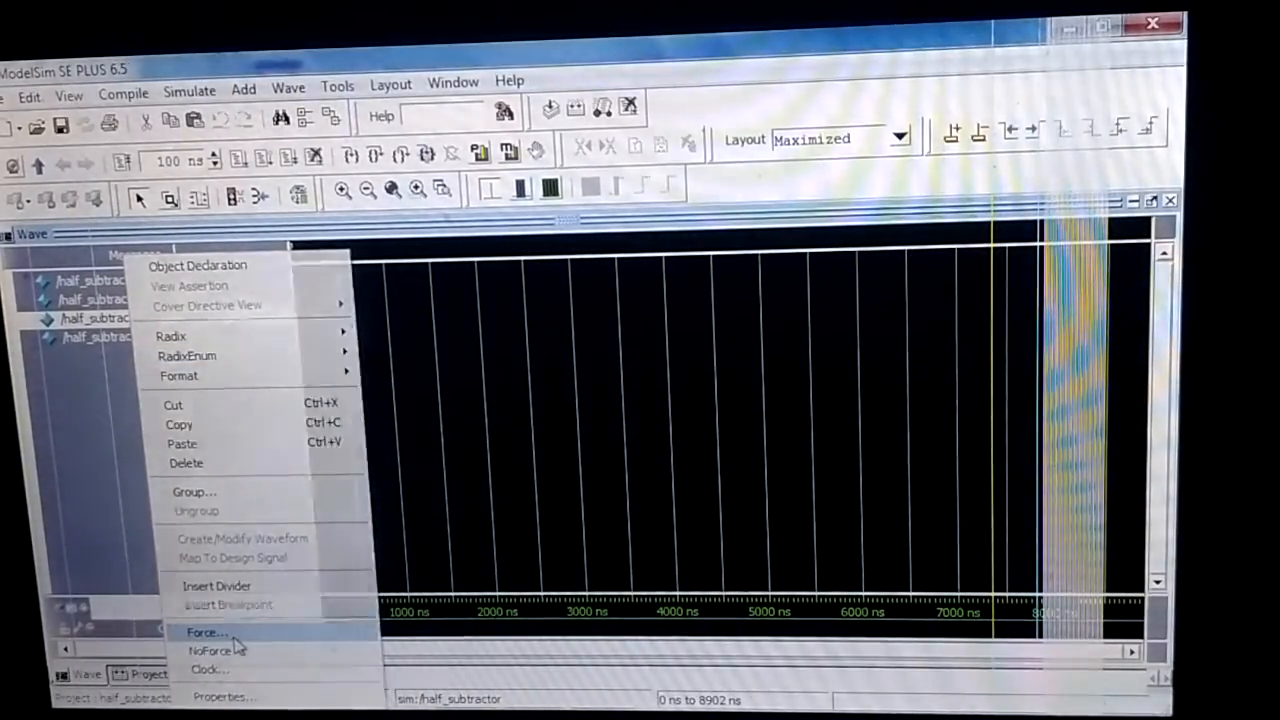
left_click(208, 632)
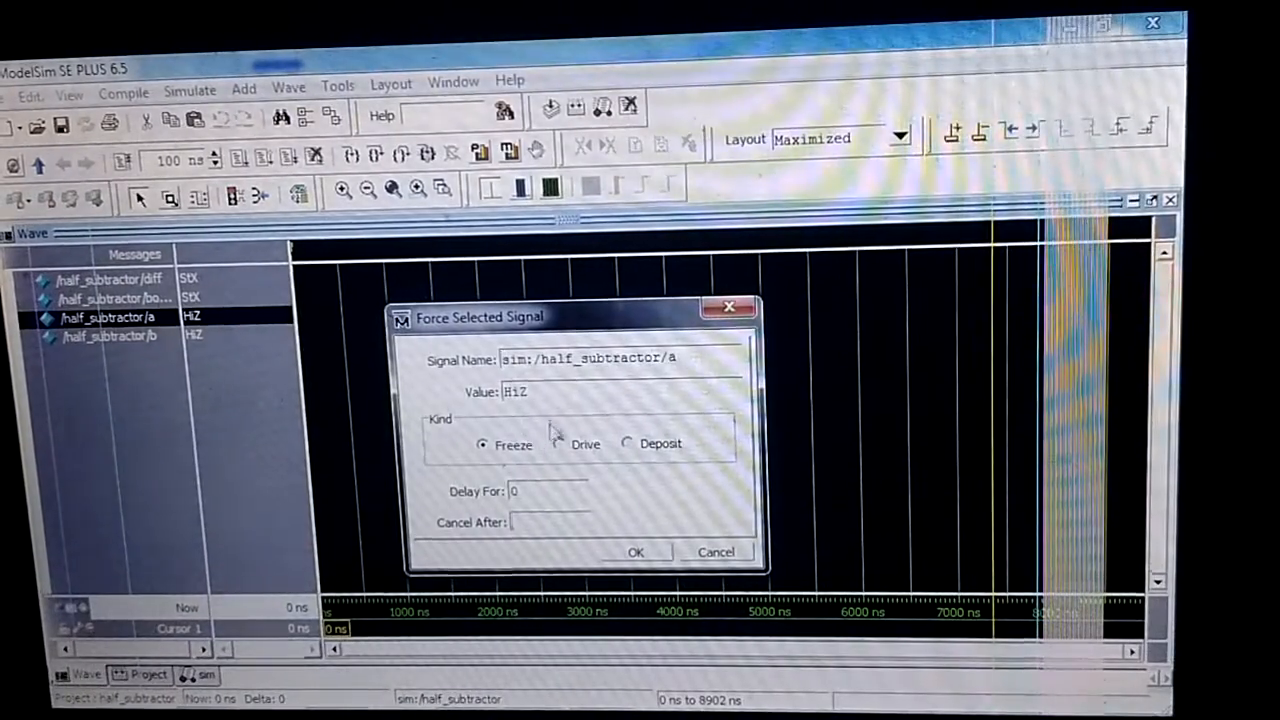
left_click(540, 392)
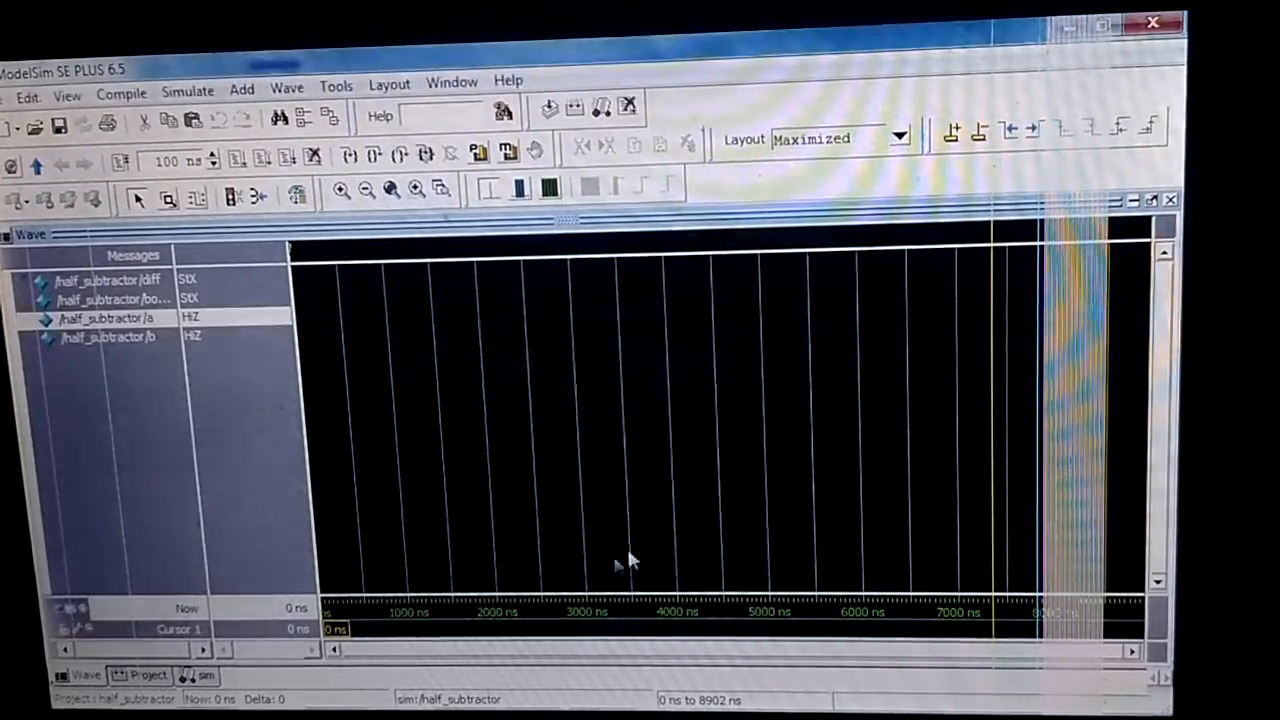
Force input b to 0 and zoom into the waves showing diff St1 and borrow St0.
right_click(110, 336)
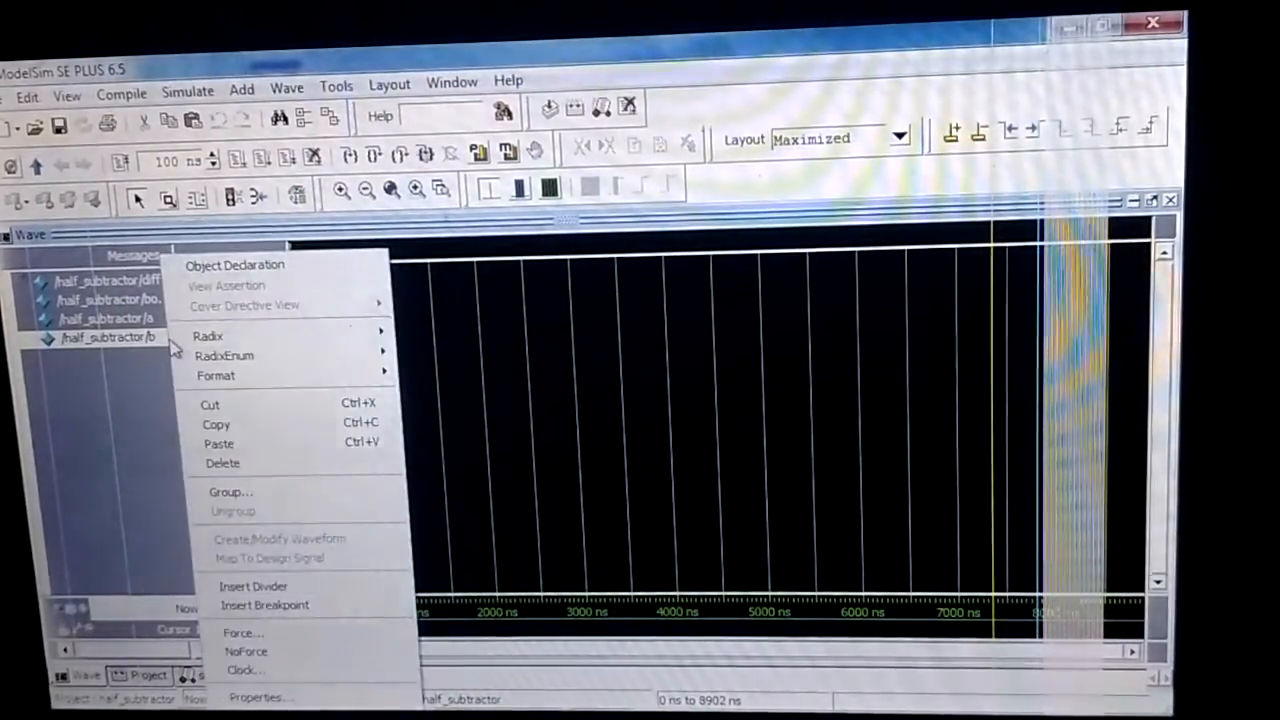
left_click(244, 632)
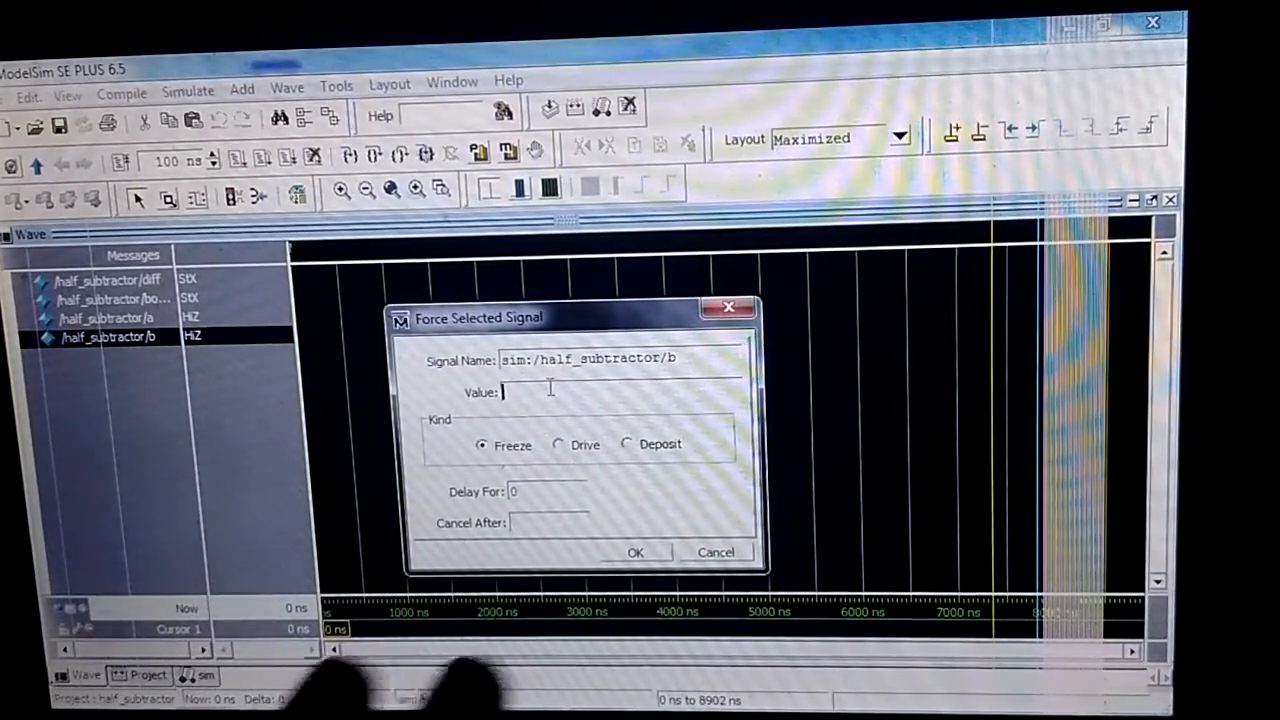
type("0")
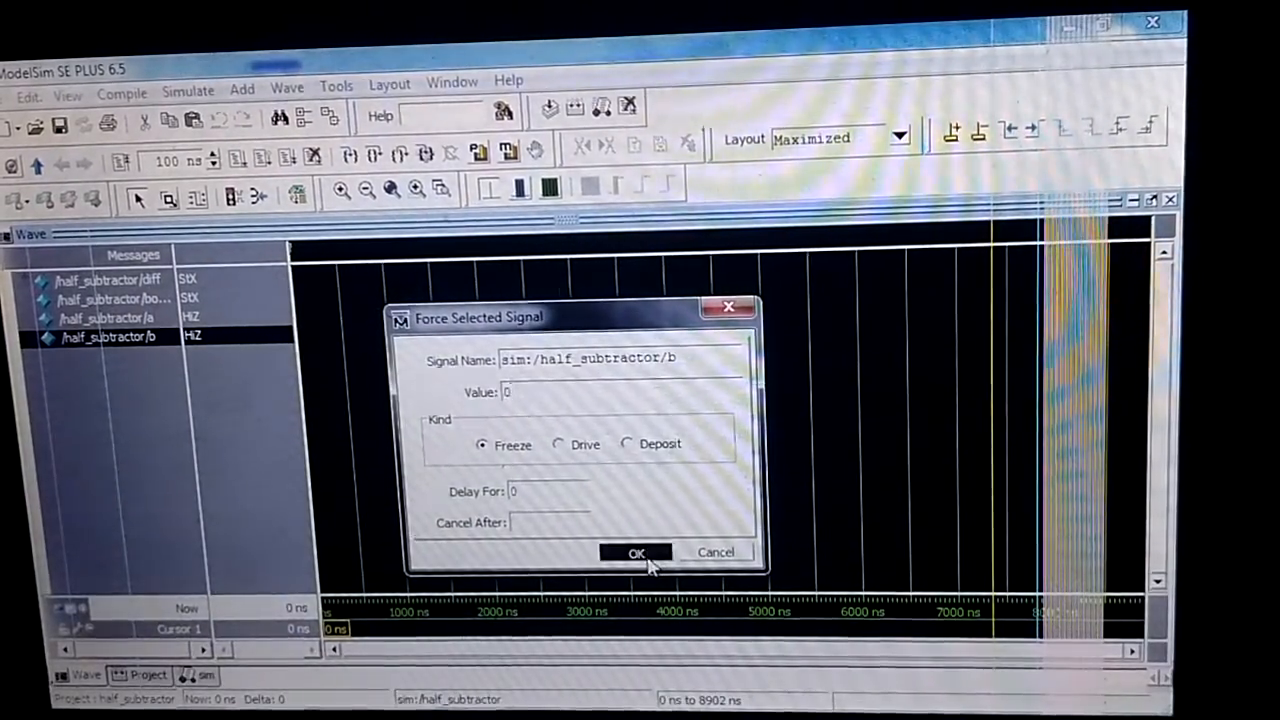
left_click(636, 552)
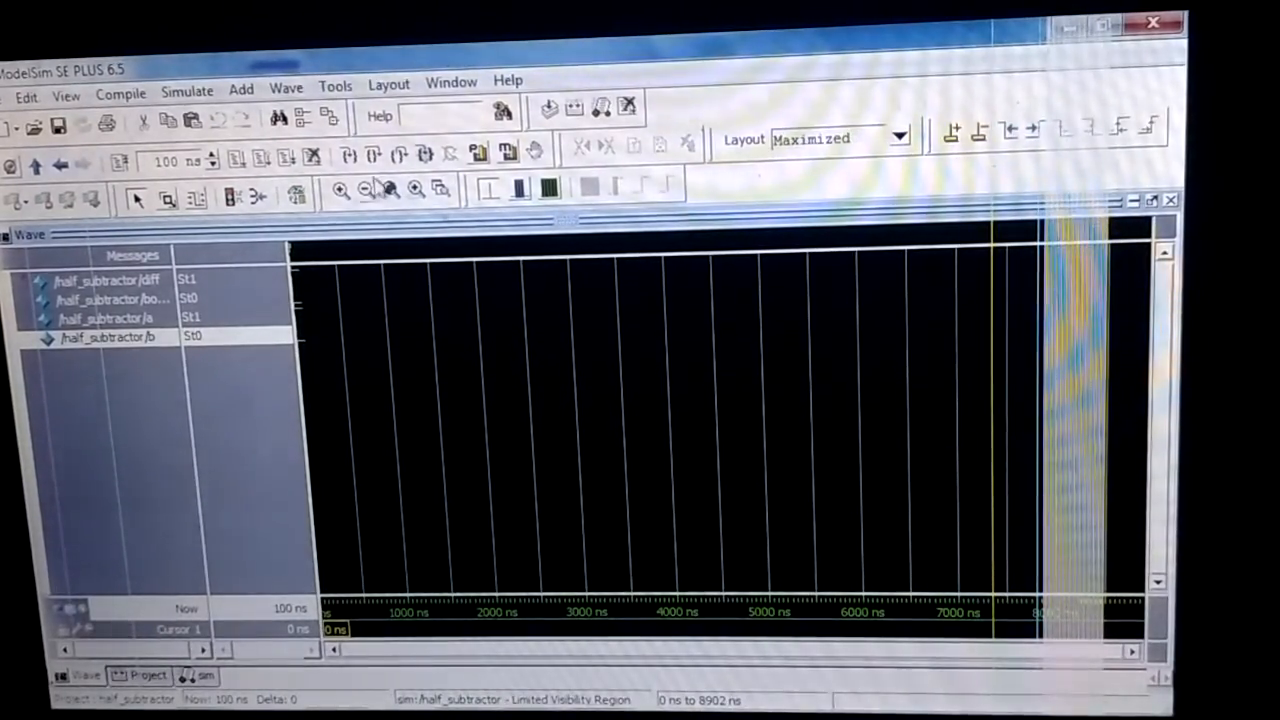
left_click(340, 190)
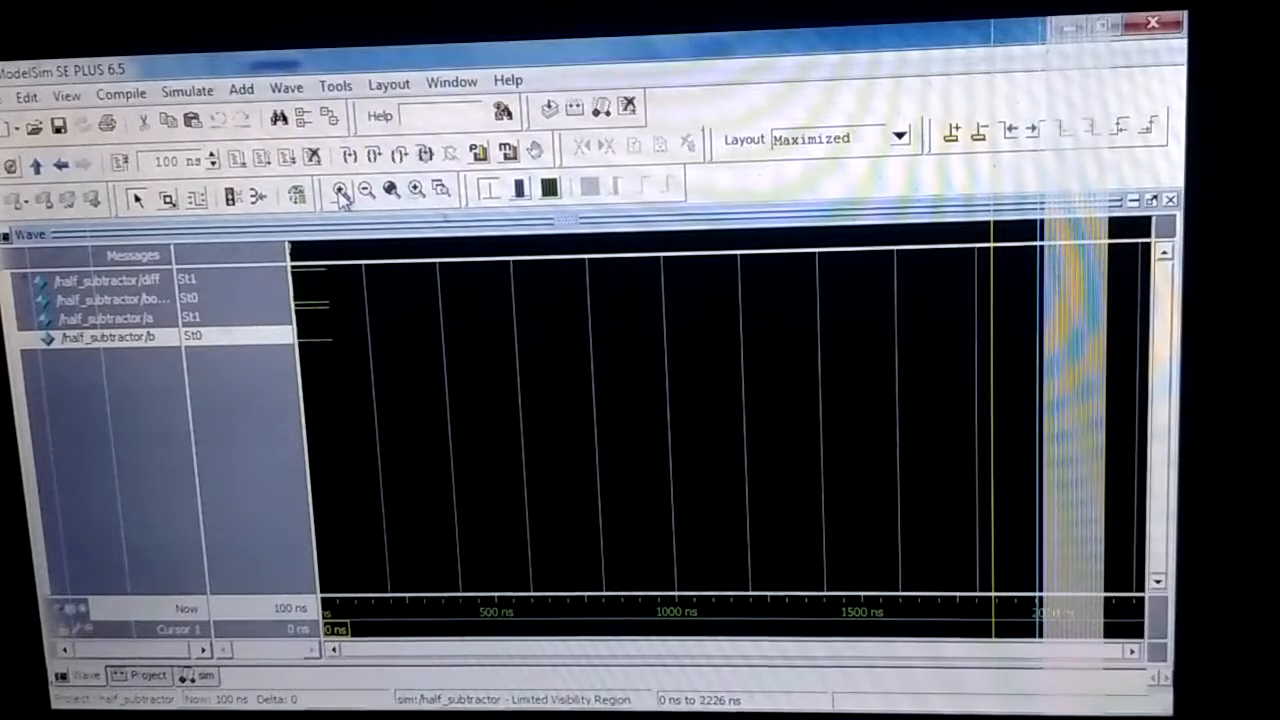
left_click(364, 188)
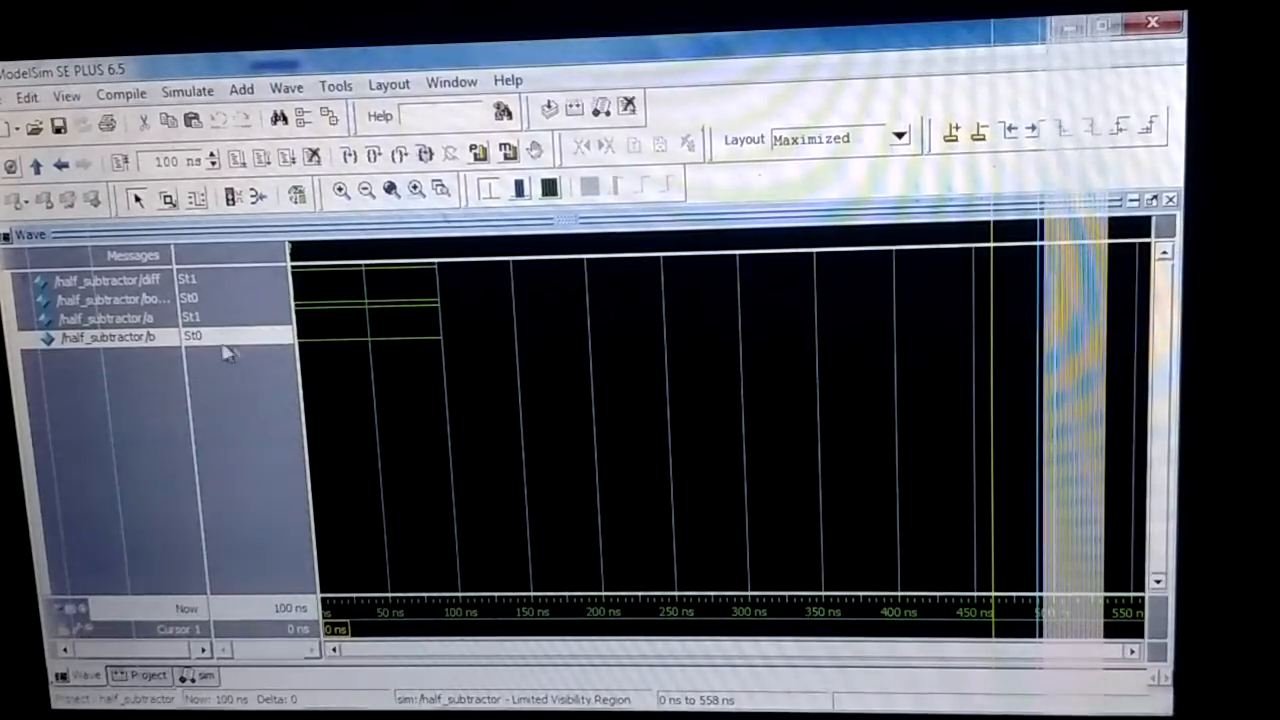
mouse_move(204, 348)
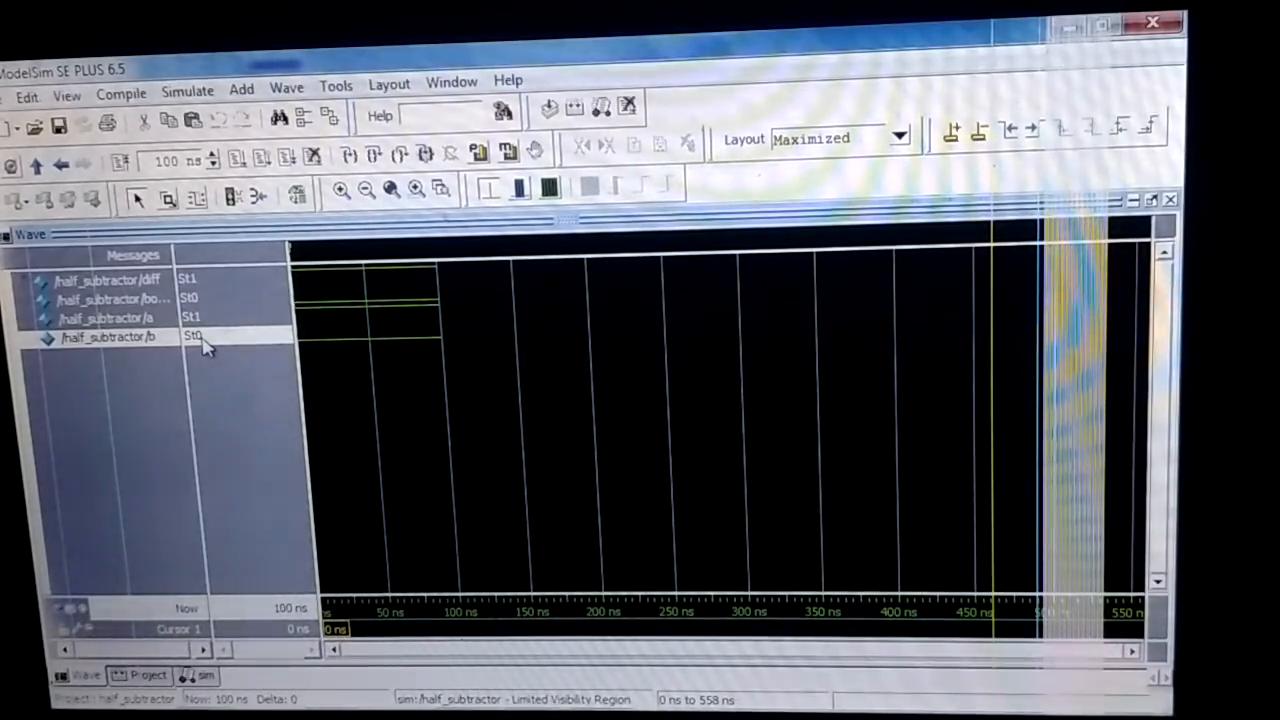
Force b to 1, then a to 0, so diff and borrow both end at St1.
right_click(104, 336)
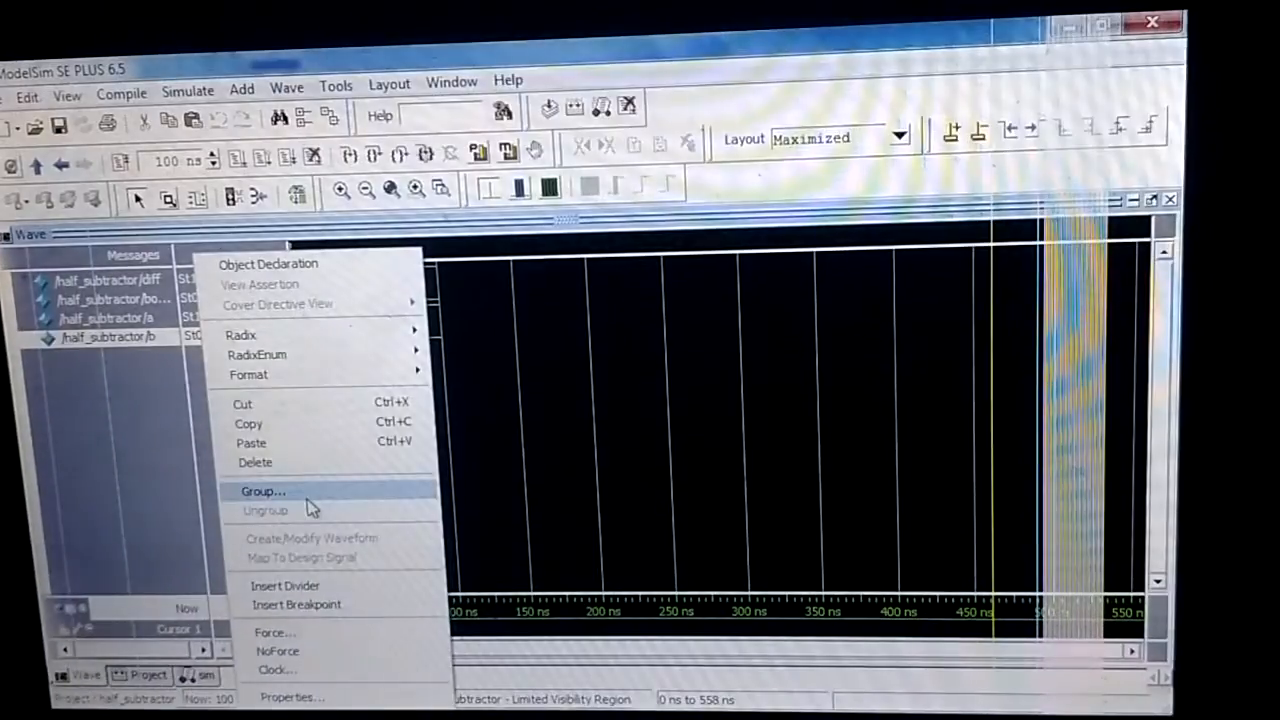
left_click(276, 632)
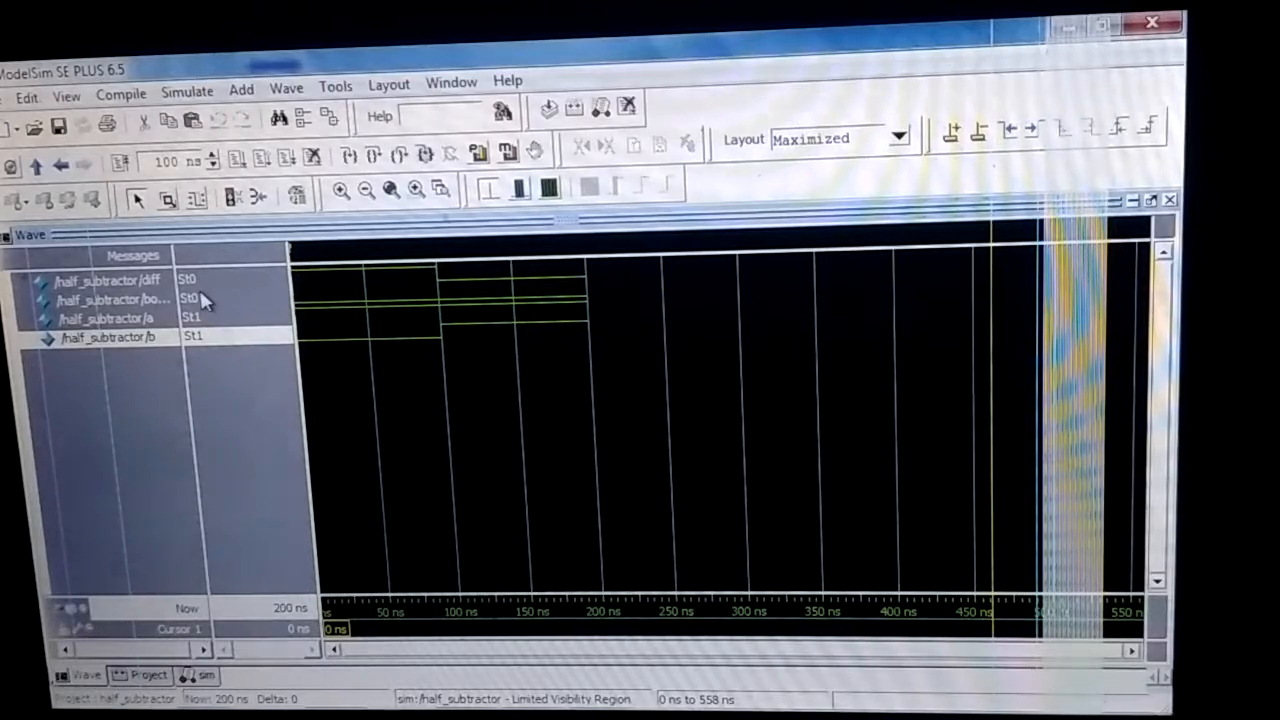
left_click(104, 336)
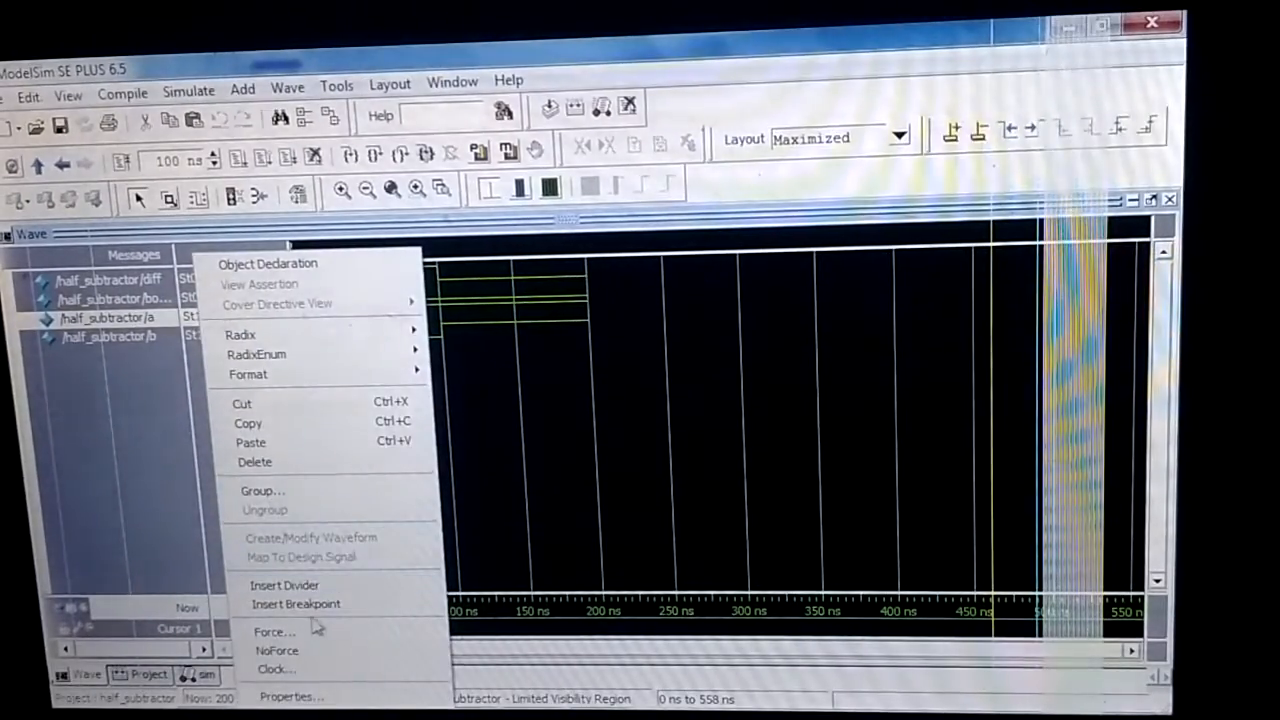
left_click(274, 632)
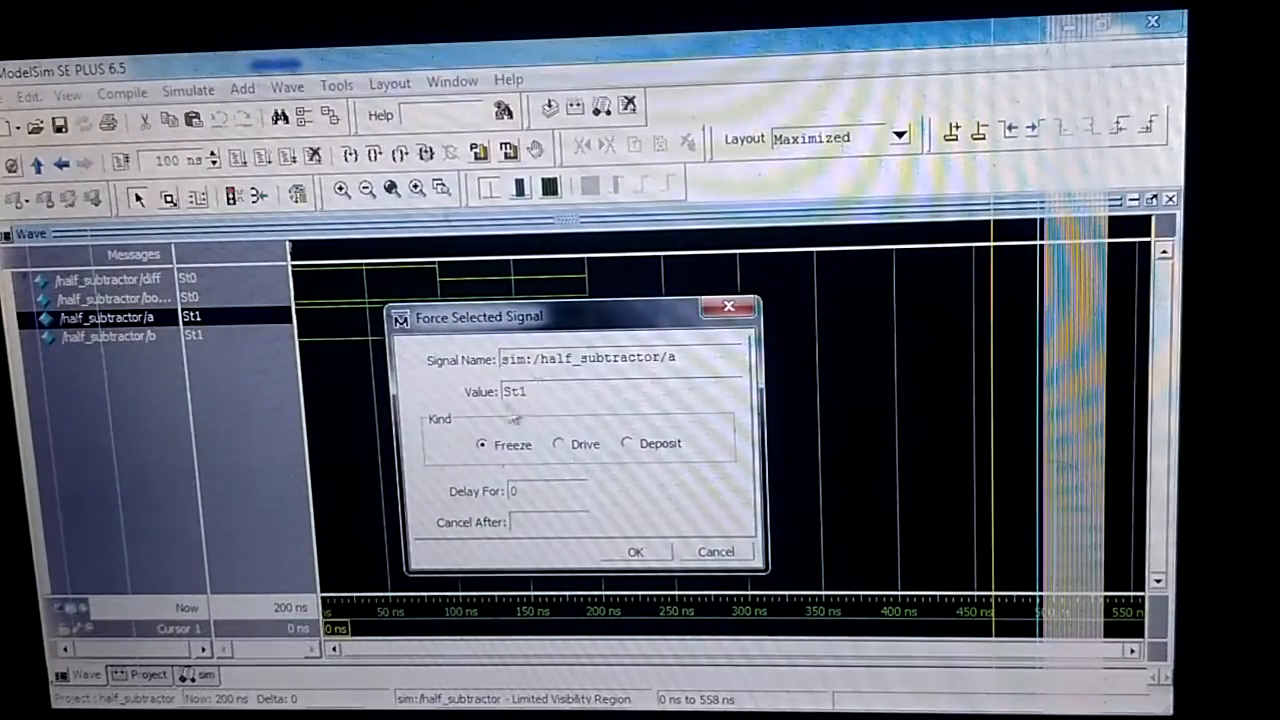
type("0")
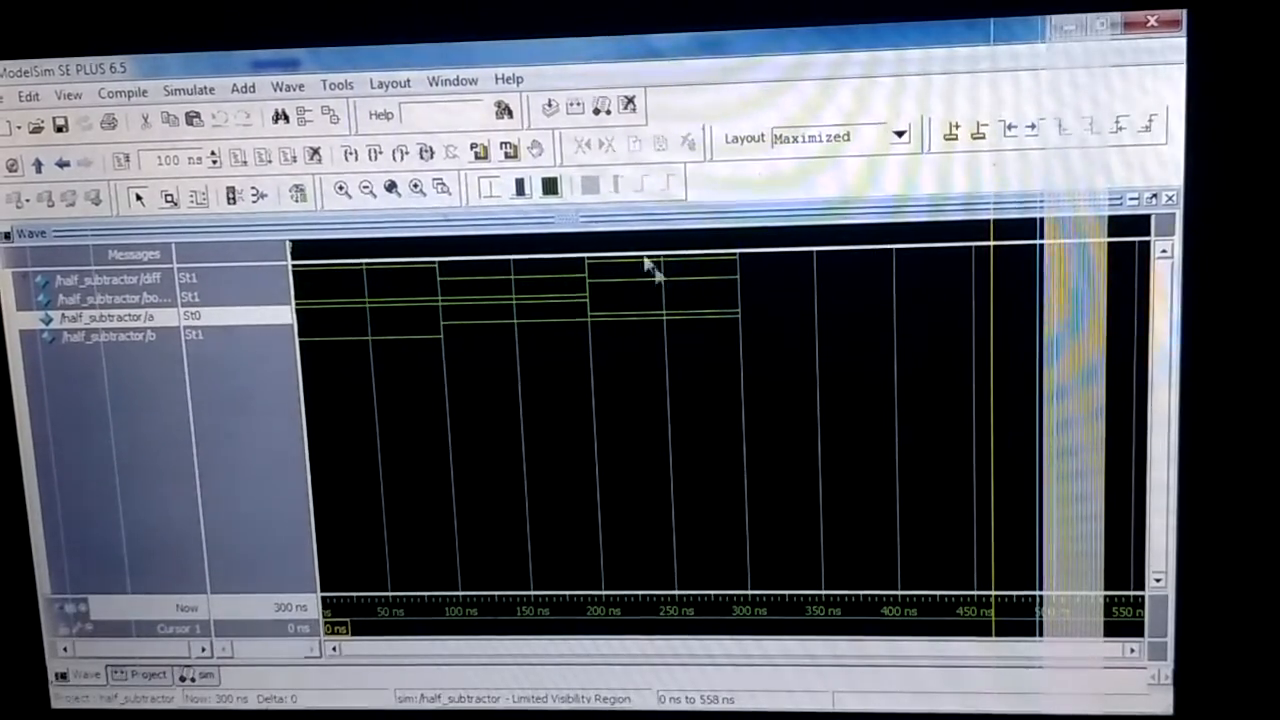
mouse_move(584, 364)
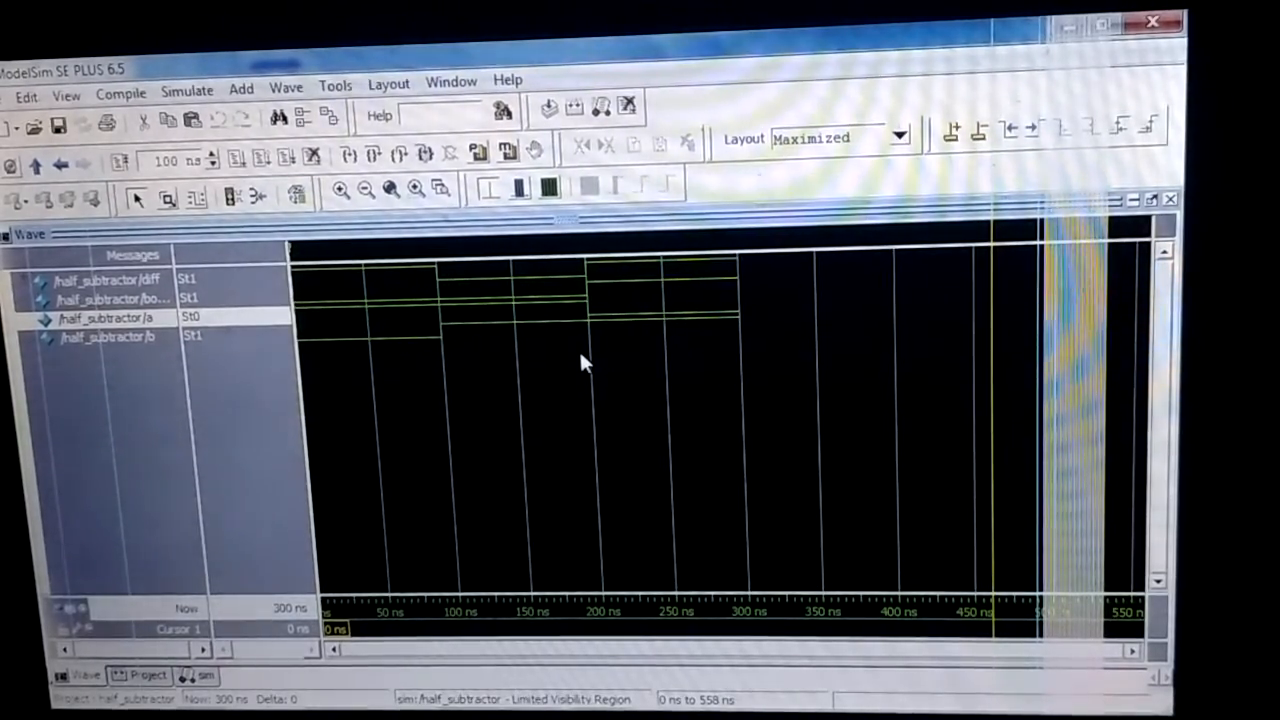